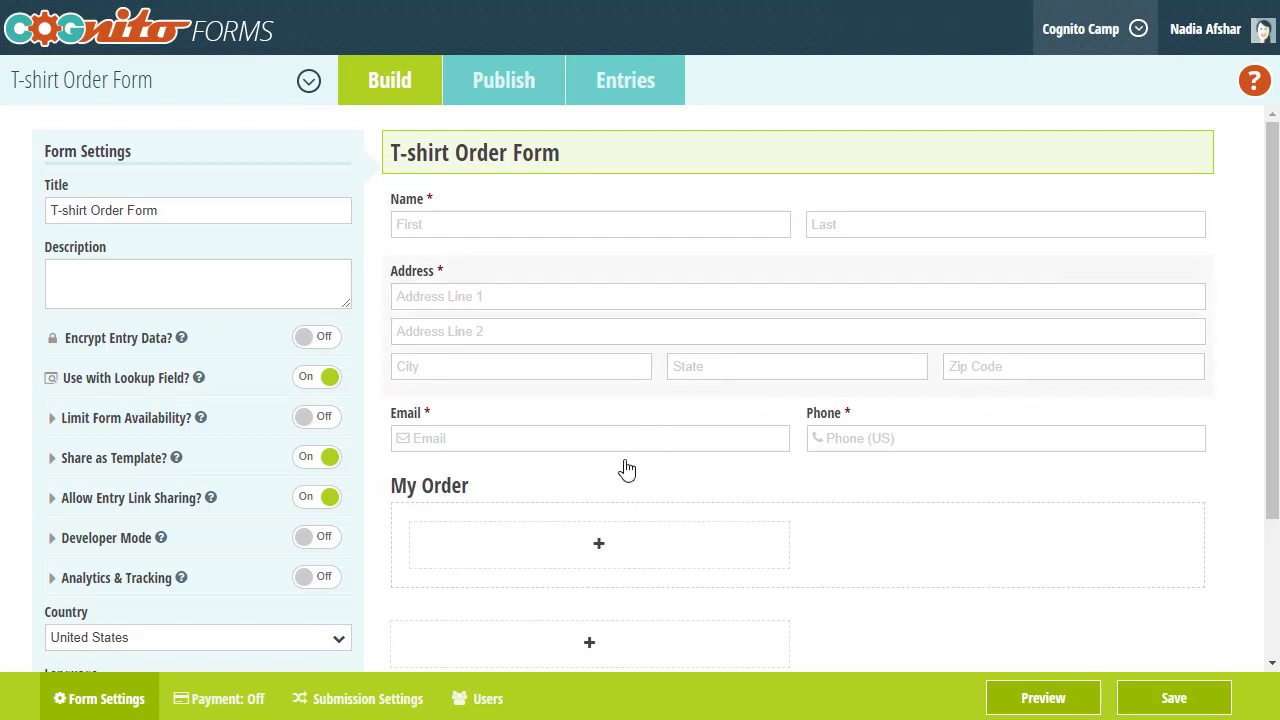
- Add a Shirt Size choice field under My Order with XS–XL choices, each priced $15.00
left_click(598, 543)
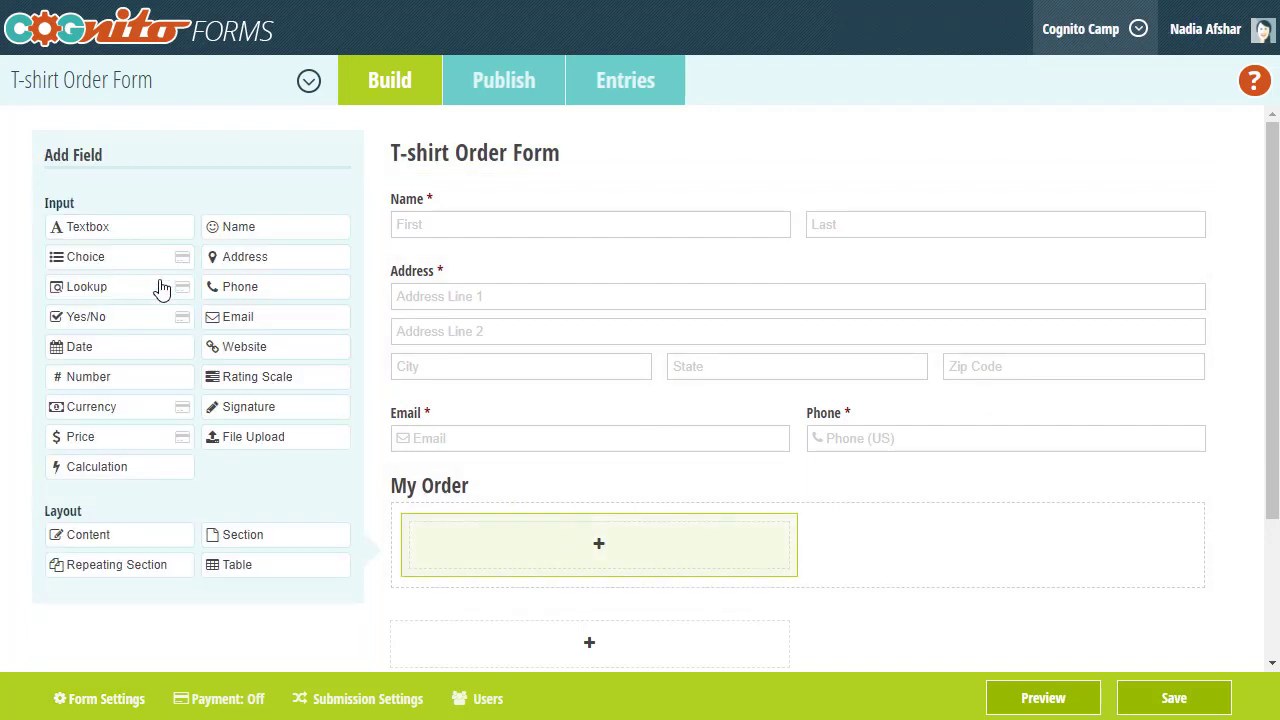
left_click(85, 257)
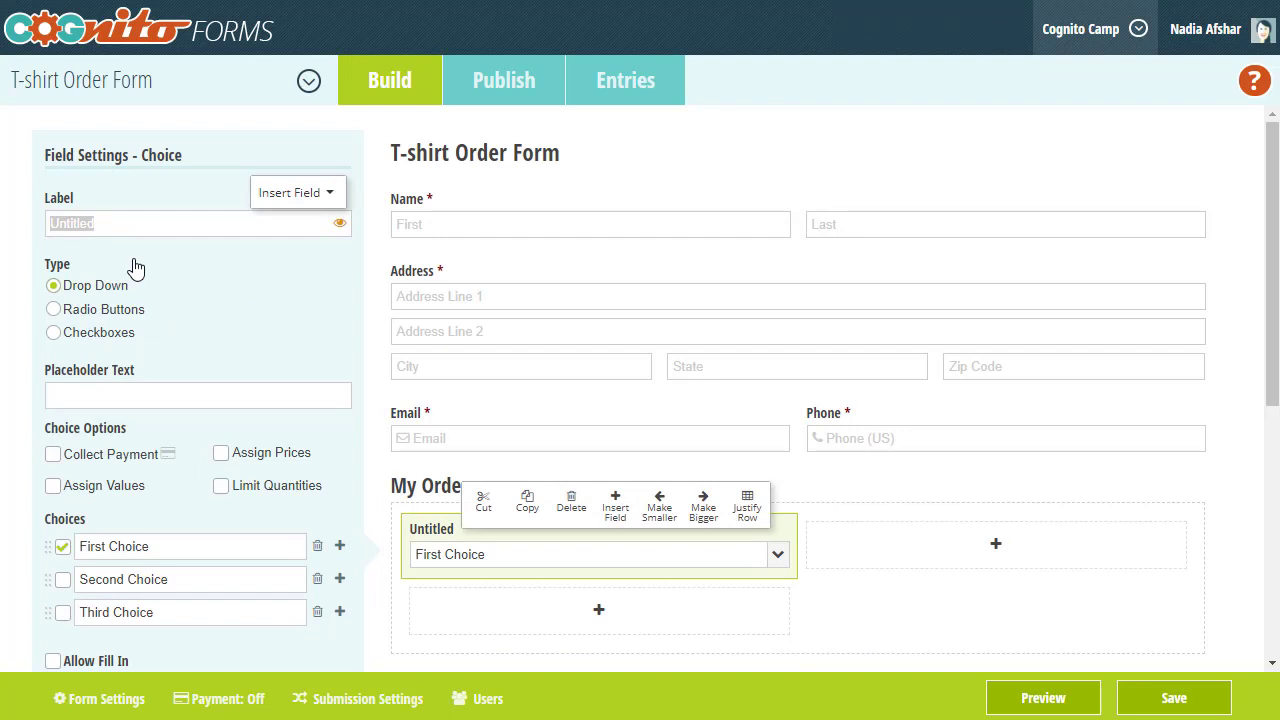
type("Shirt Si")
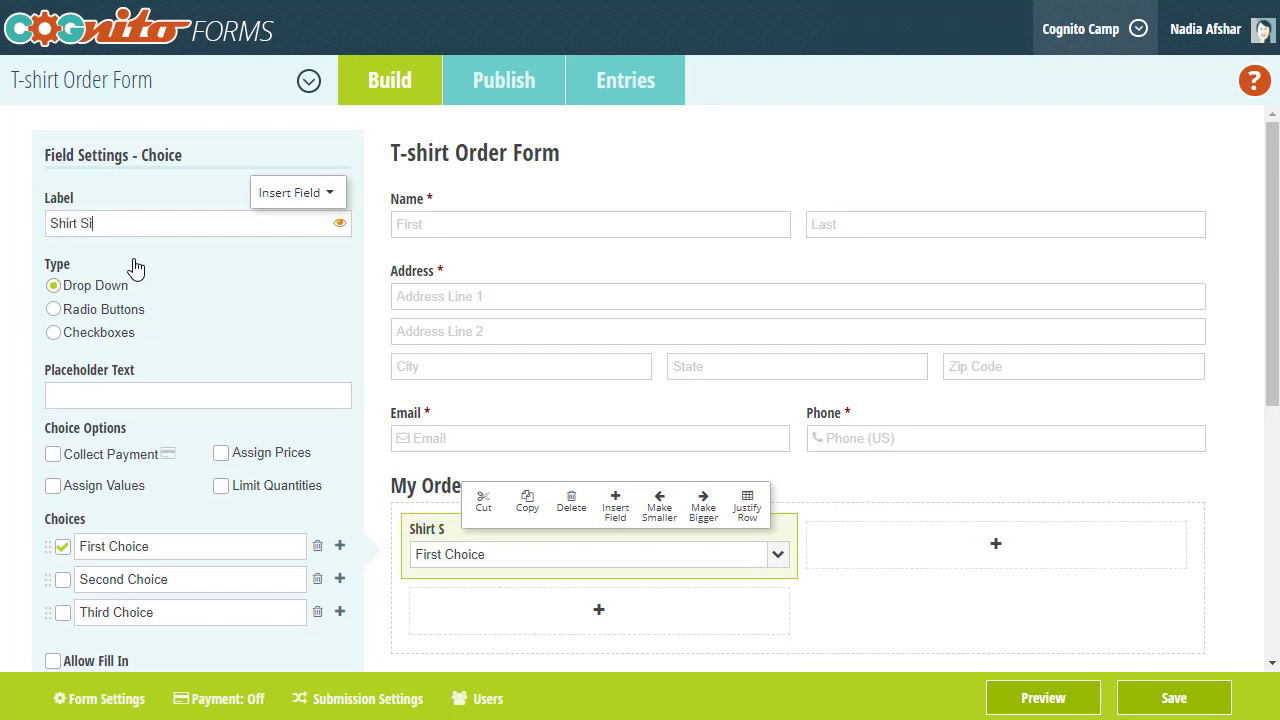
scroll("down", 3)
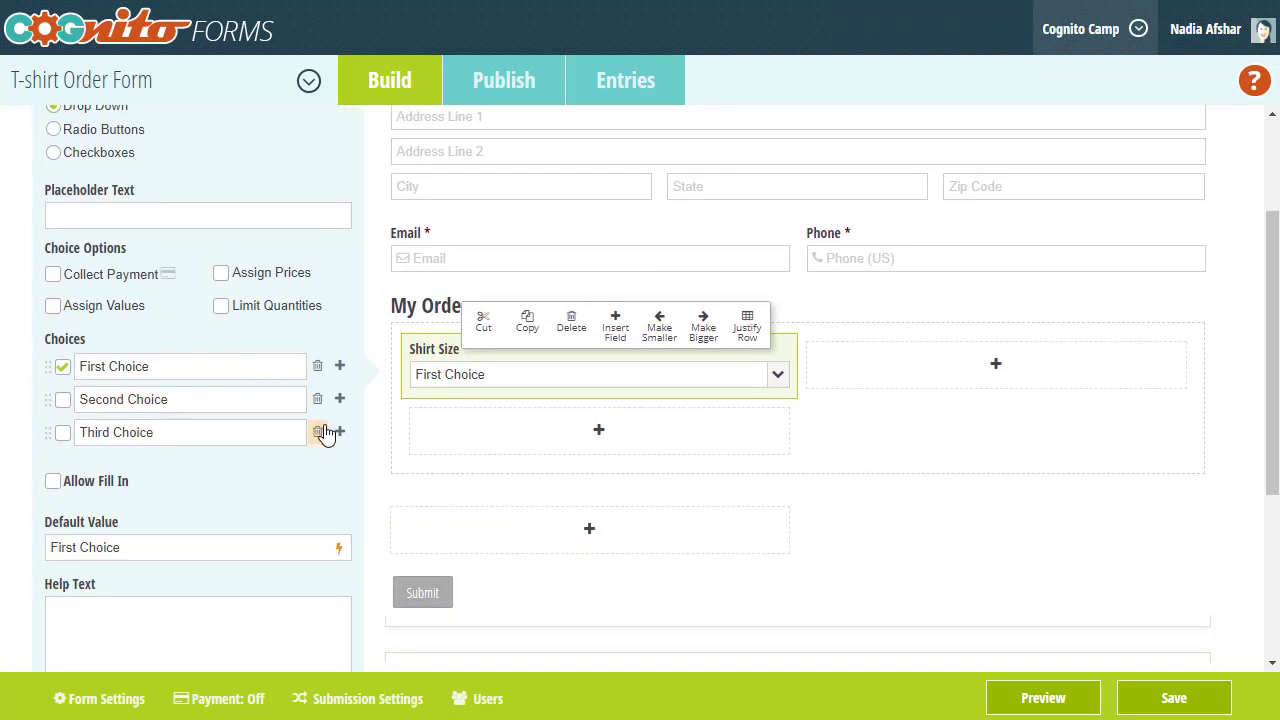
left_click(340, 432)
type("XS")
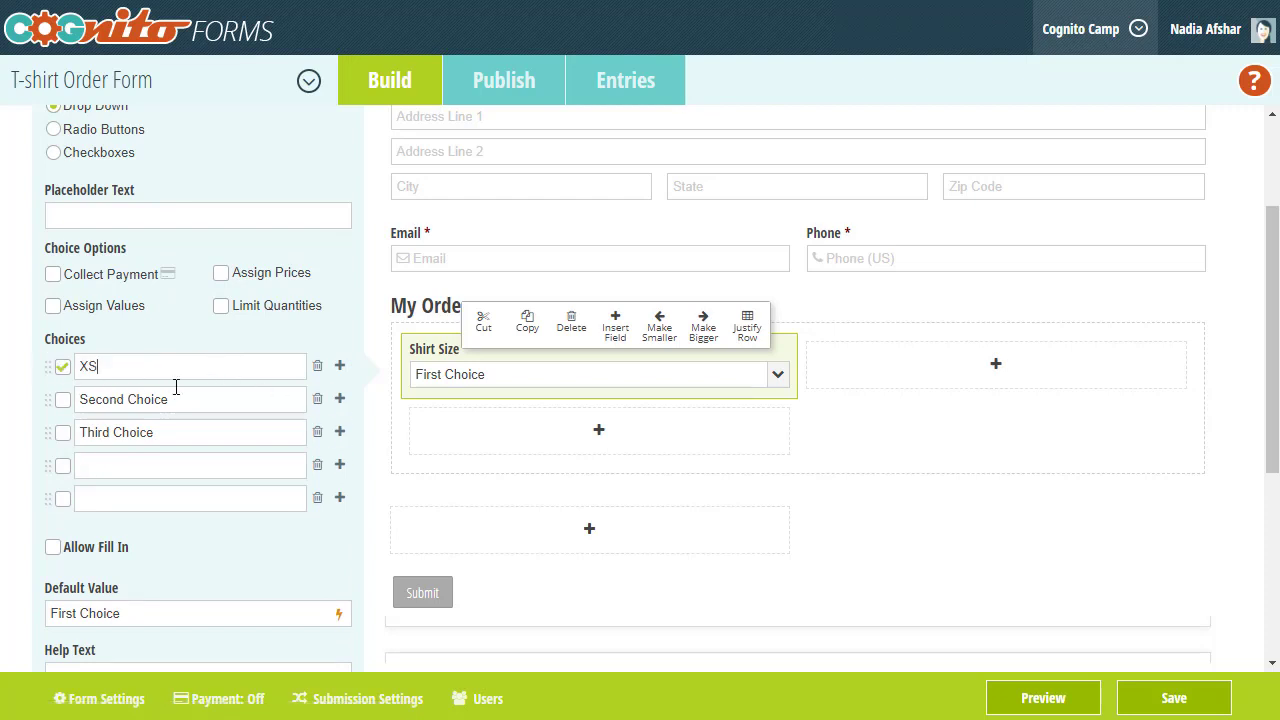
left_click(221, 272)
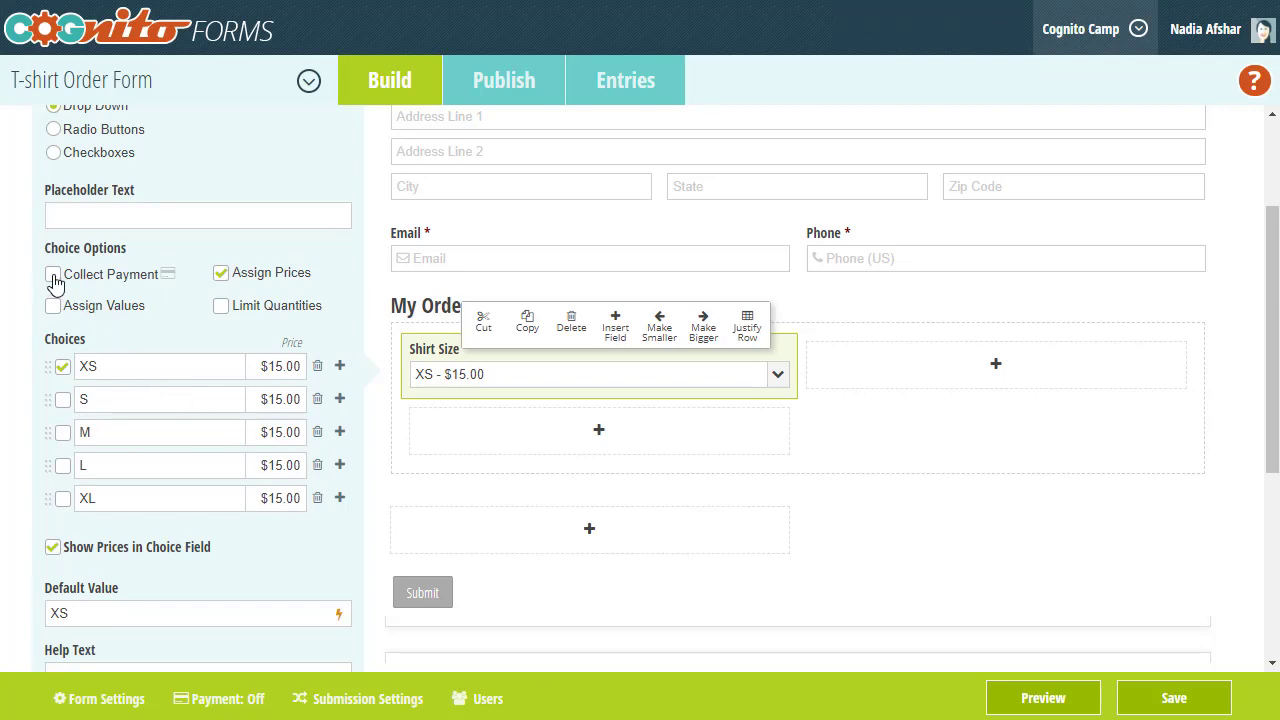
- Turn on payment collection for Shirt Size through the My Business account
left_click(52, 273)
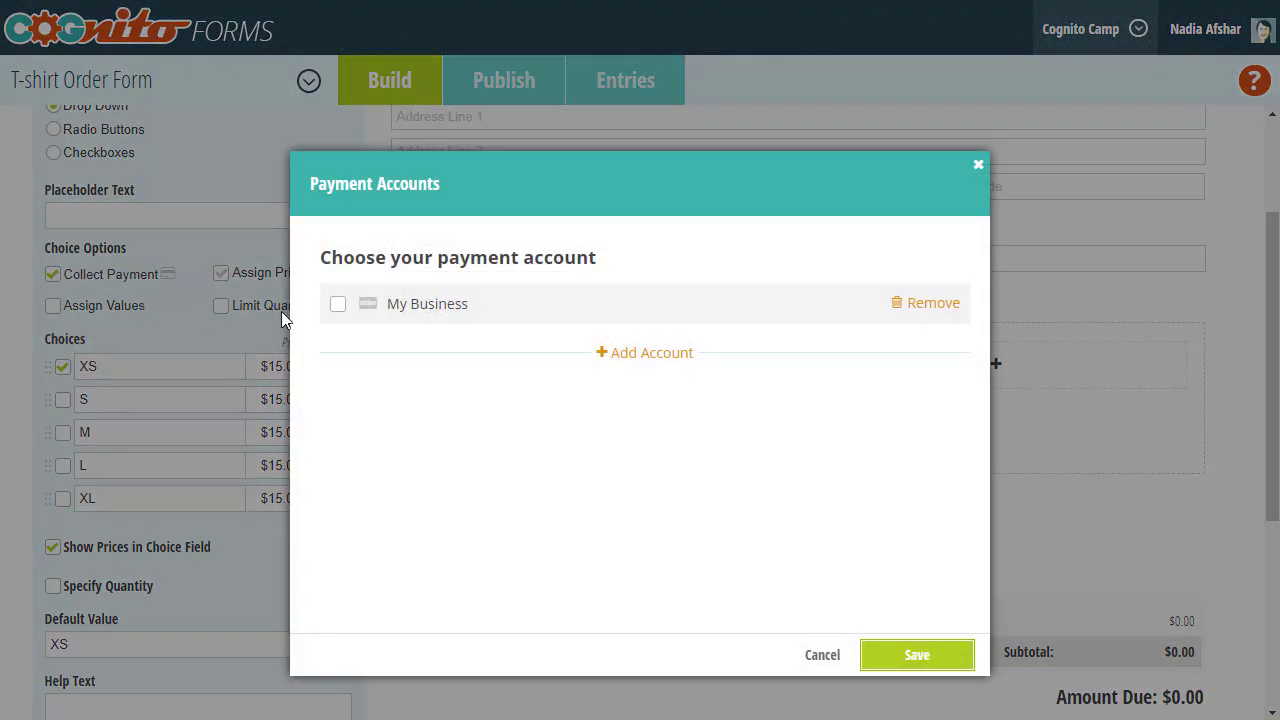
left_click(338, 303)
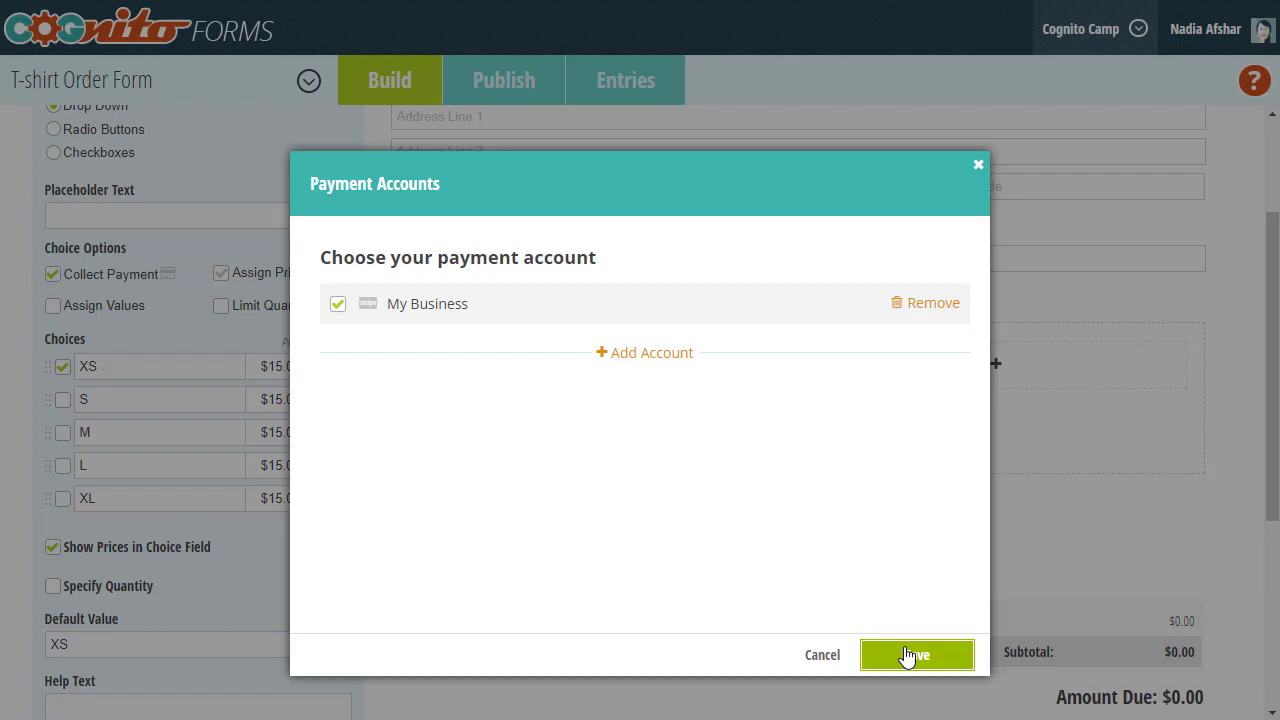
left_click(915, 654)
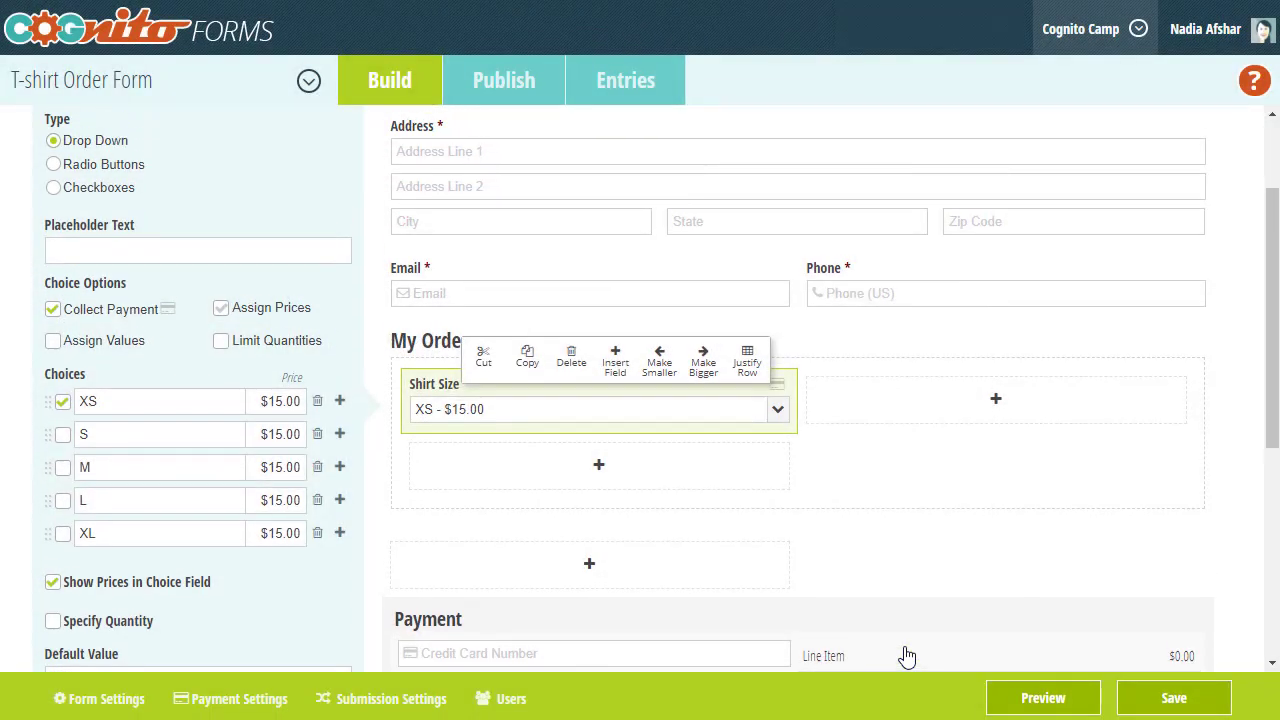
mouse_move(85, 170)
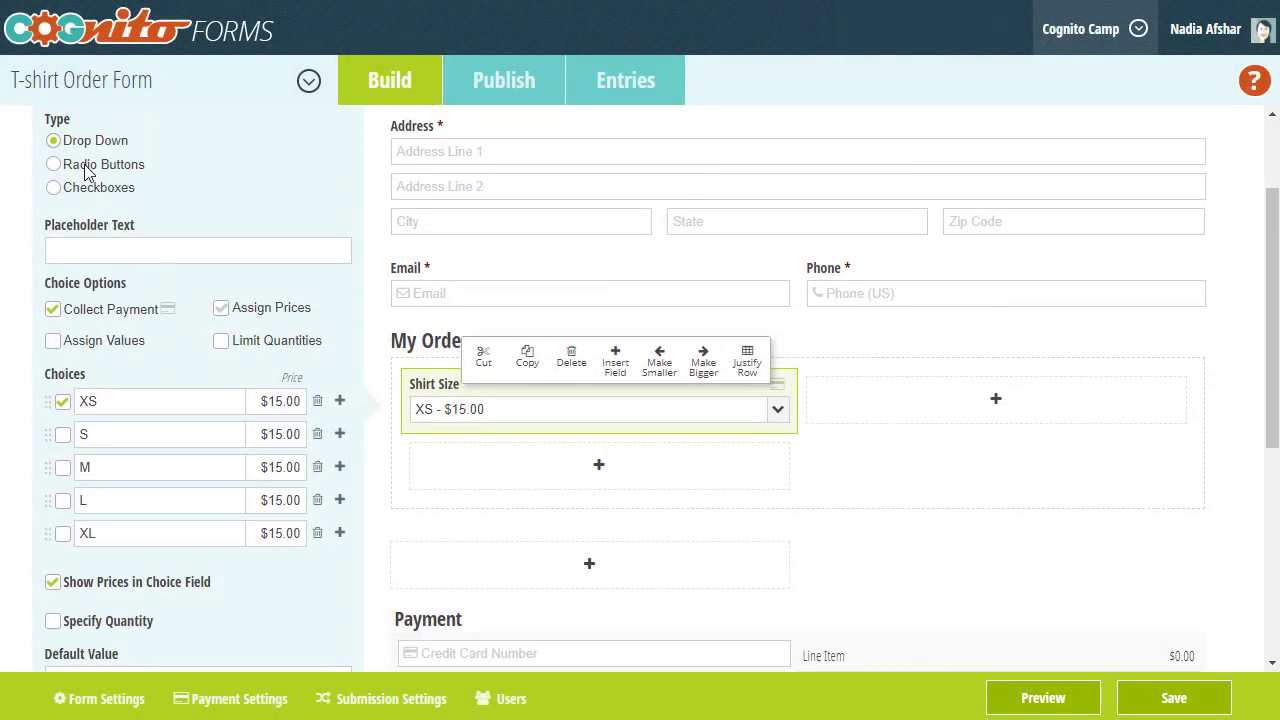
- Display the shirt sizes as one column of radio buttons
left_click(52, 164)
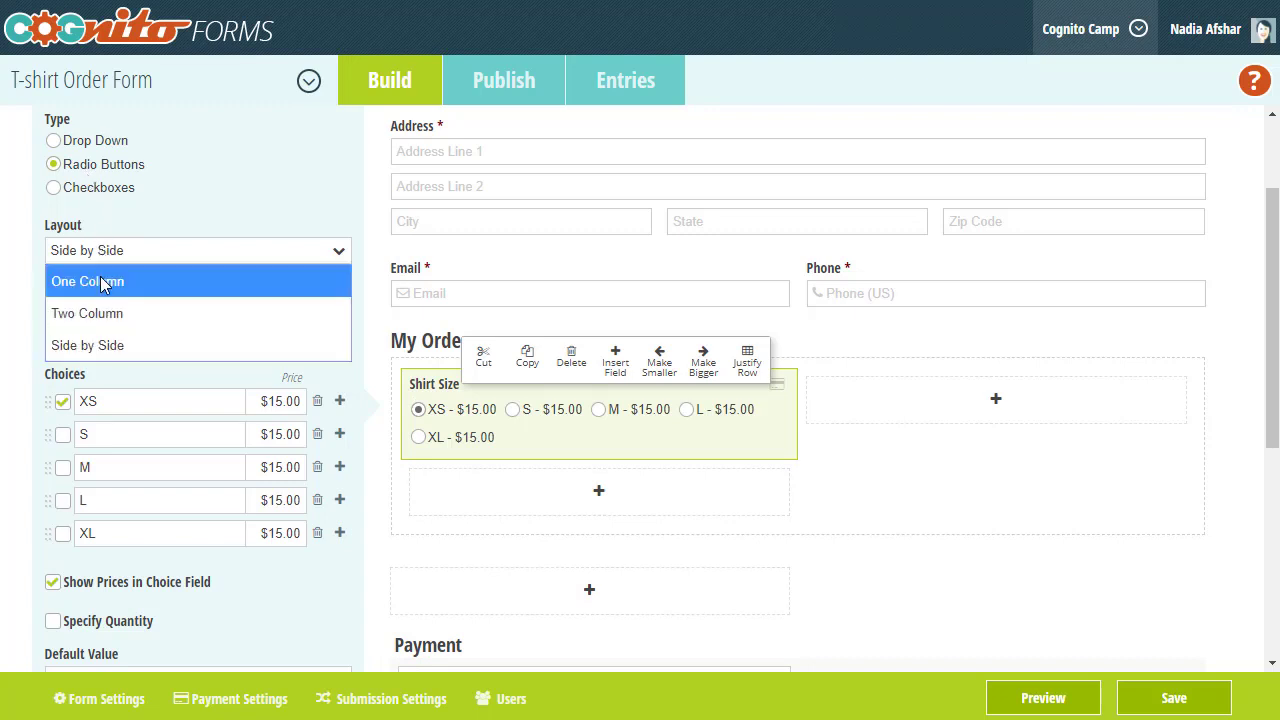
left_click(87, 281)
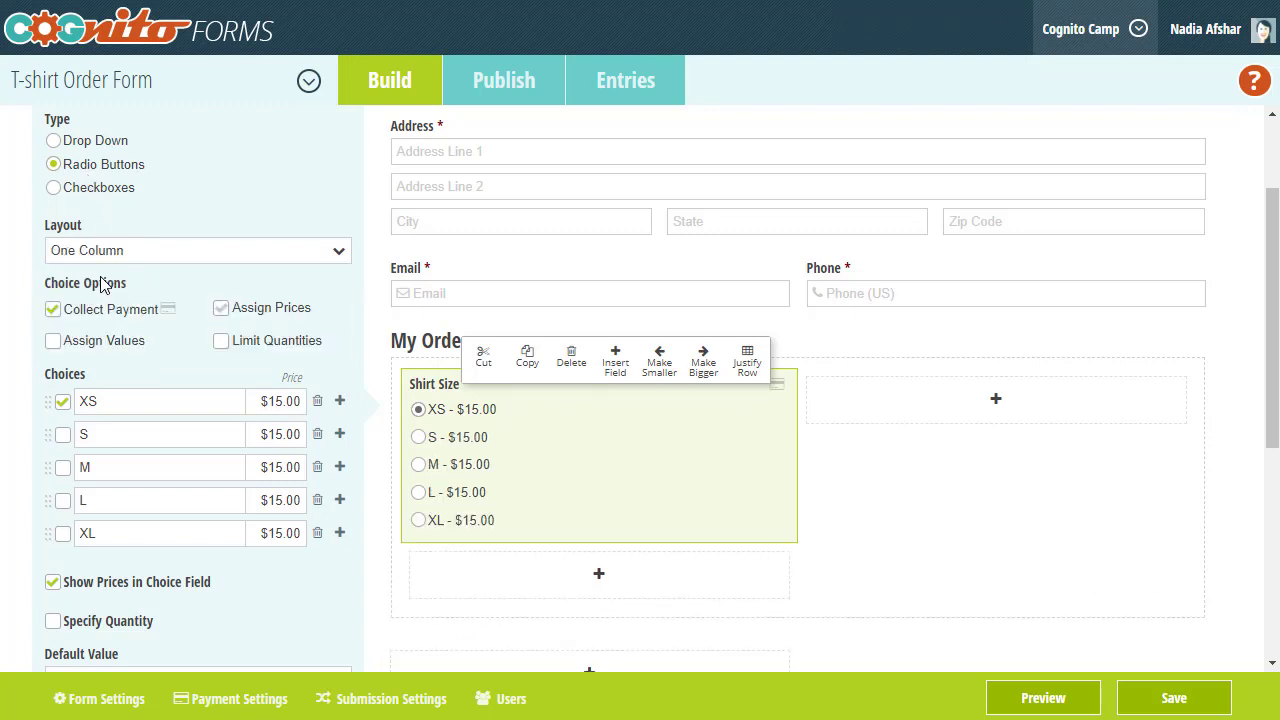
left_click(995, 399)
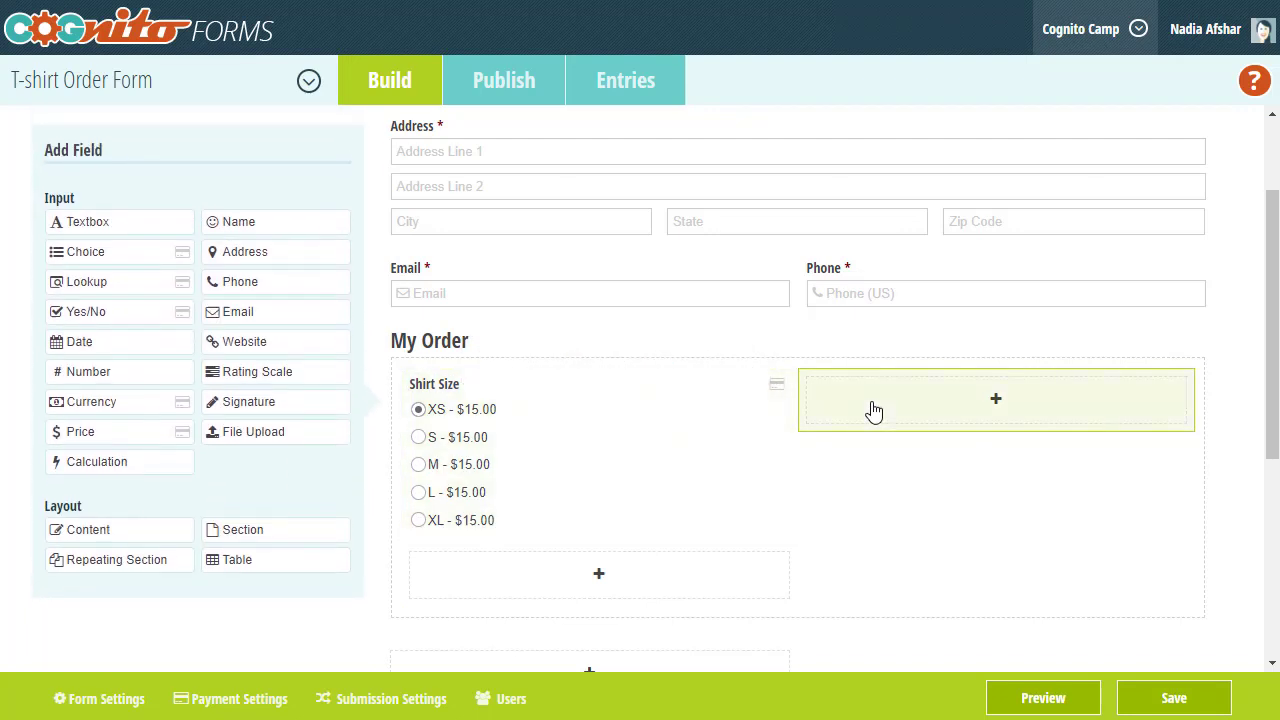
- Add a Color choice field beside Shirt Size offering Black, White and Gray, then preview
left_click(995, 399)
type("Colo")
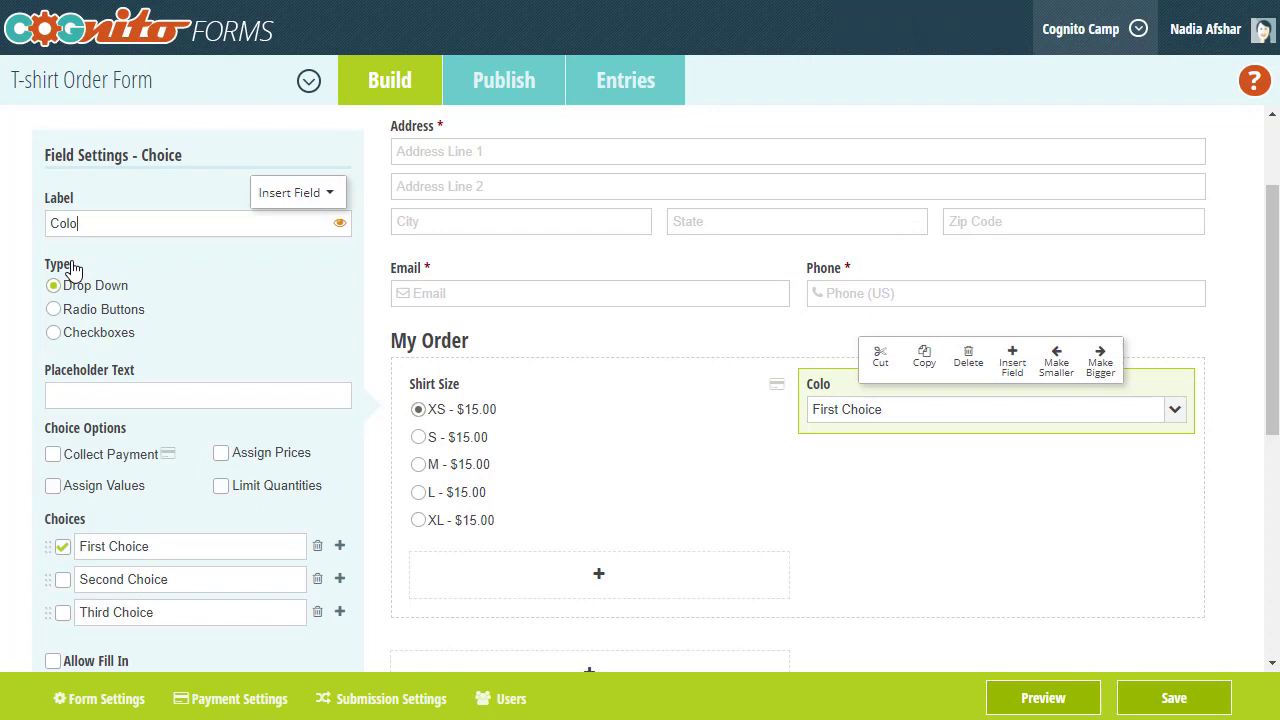
type("r")
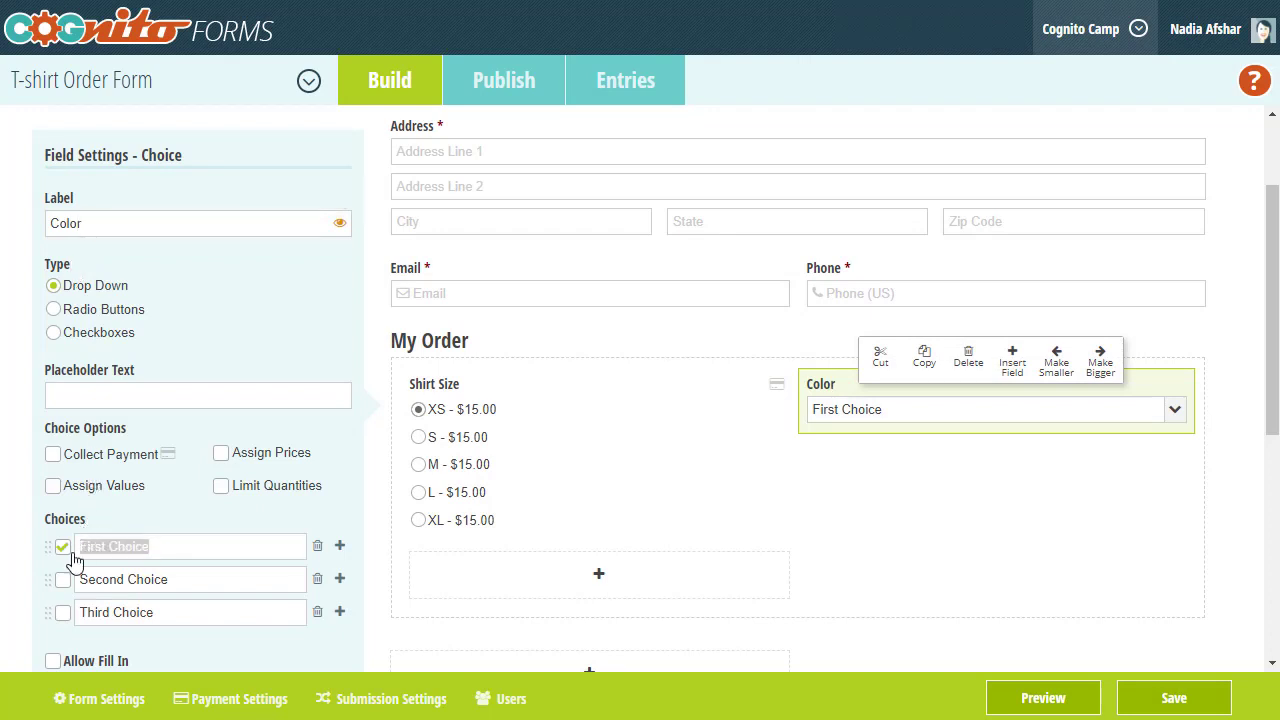
type("Black")
left_click(190, 612)
type("Gray")
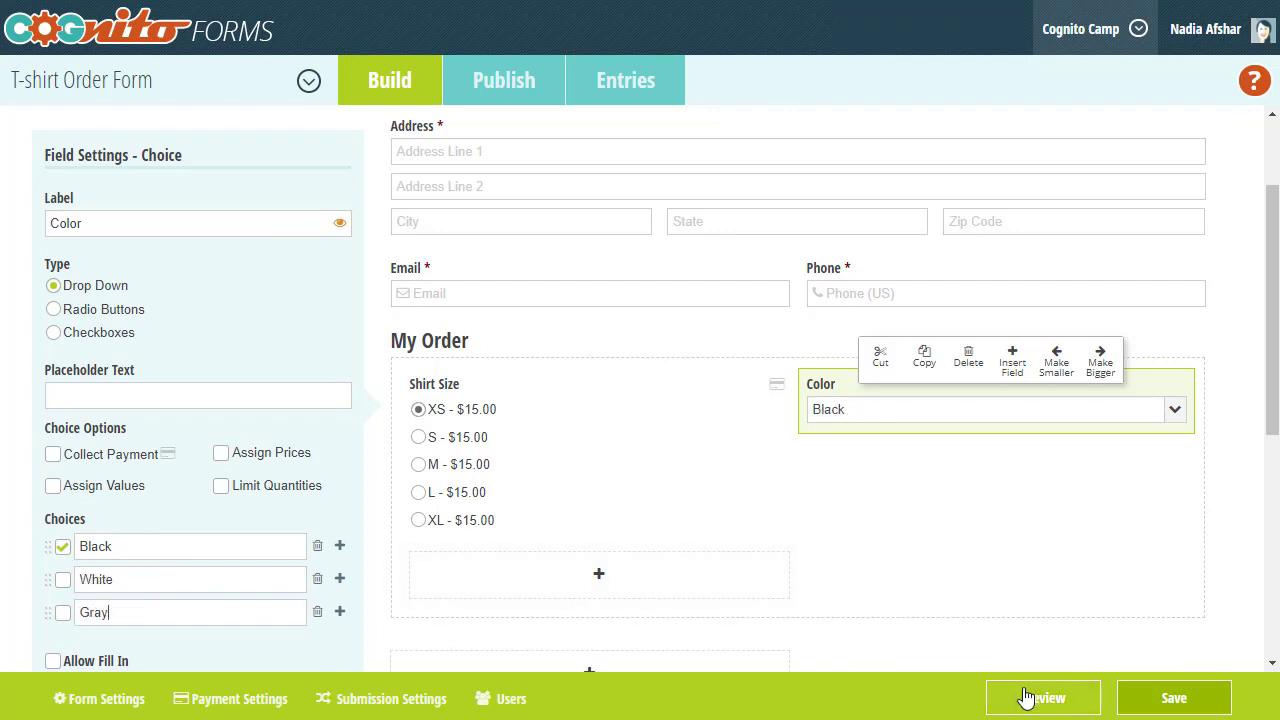
left_click(1043, 698)
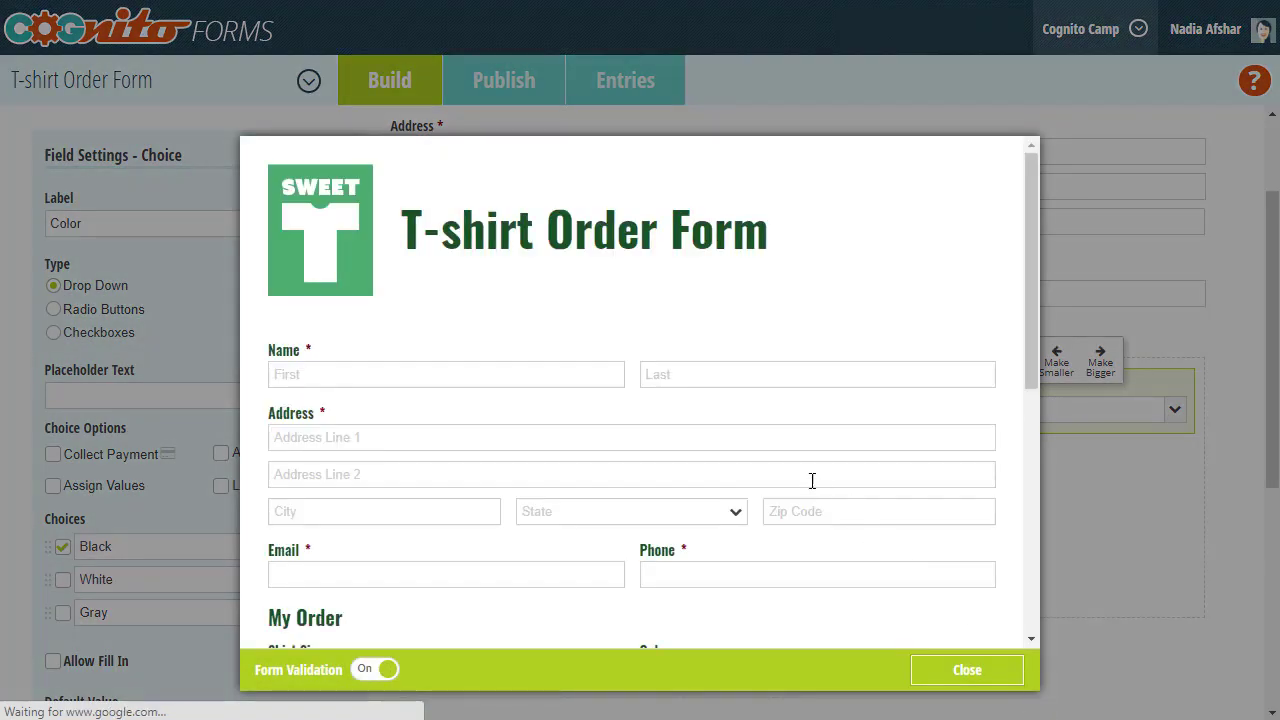
scroll("down", 3)
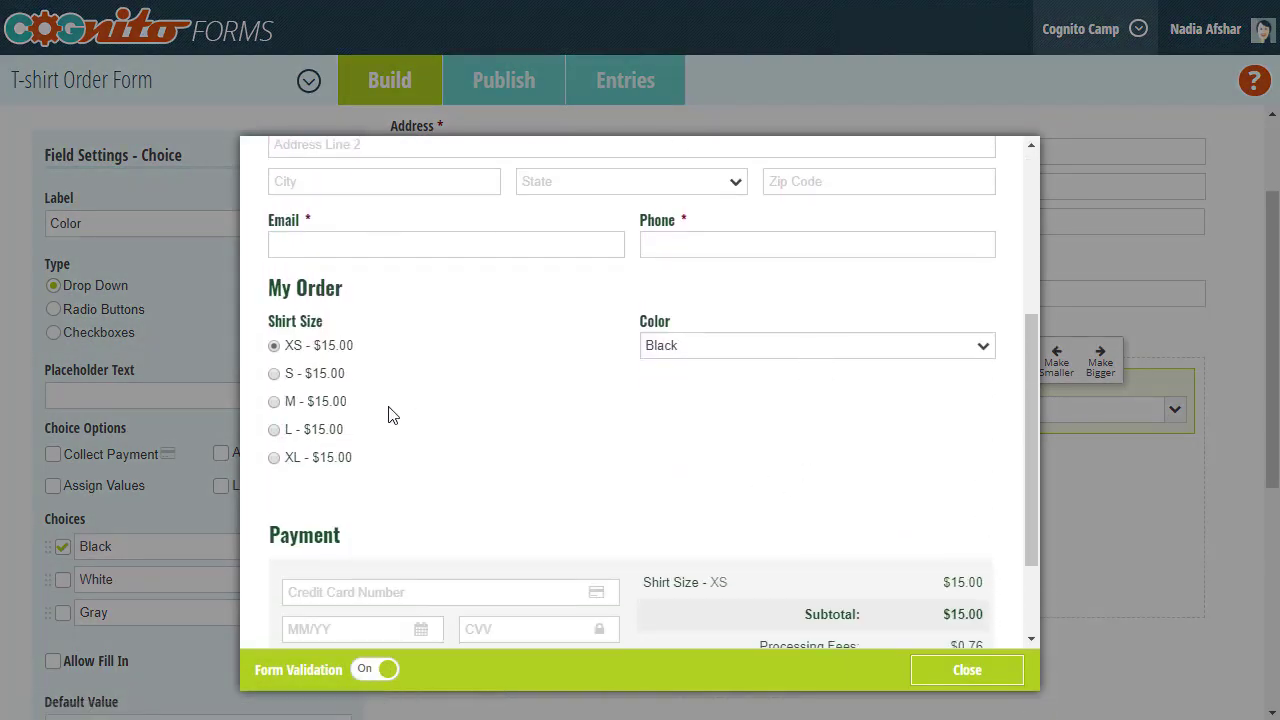
left_click(273, 401)
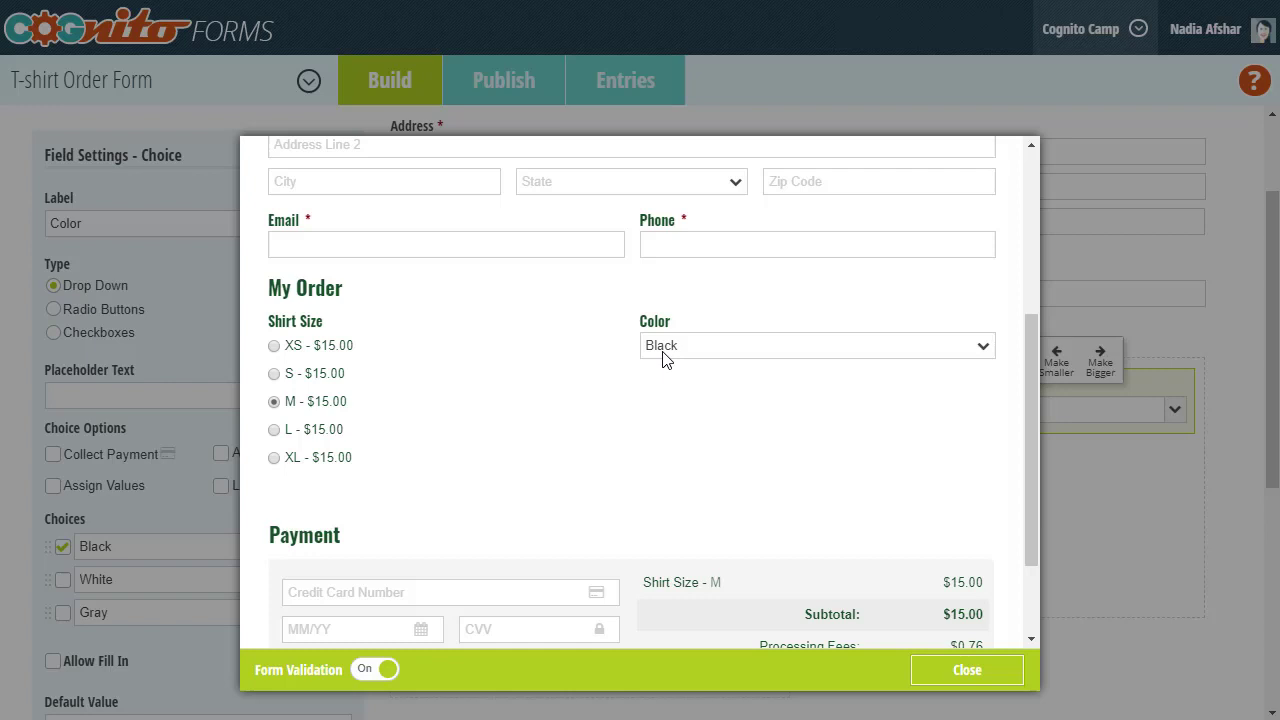
left_click(816, 345)
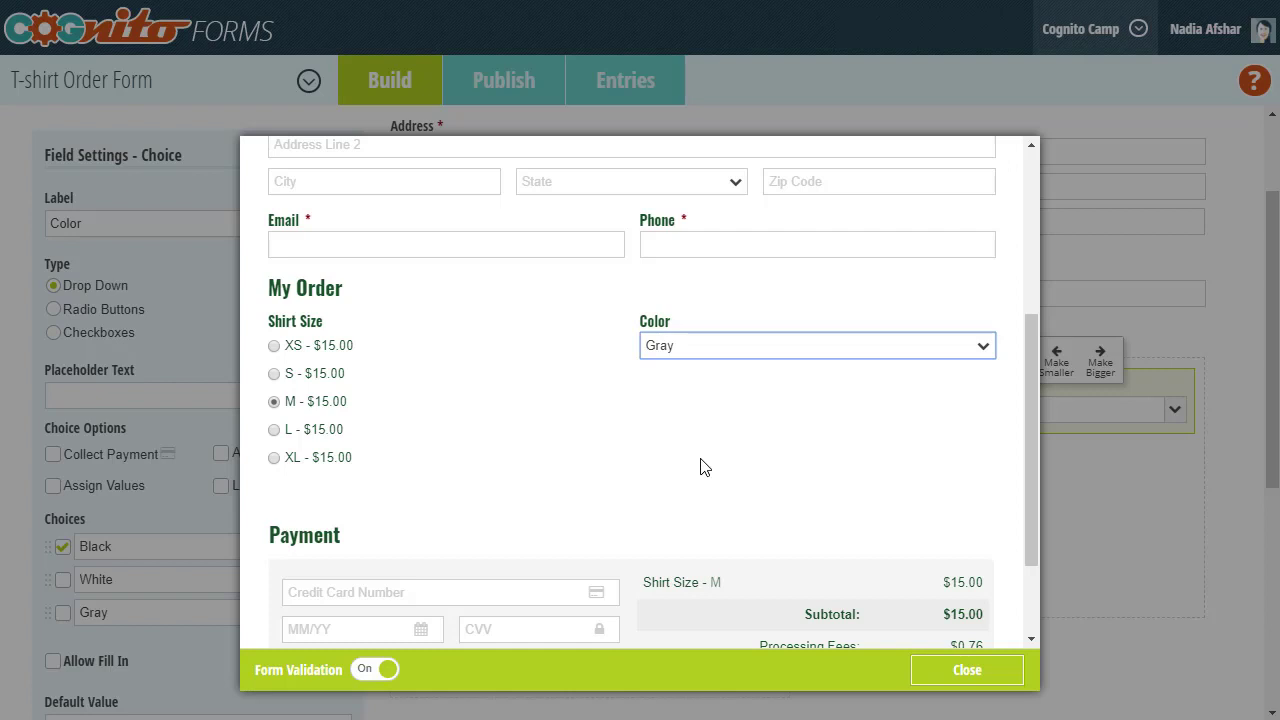
mouse_move(1098, 458)
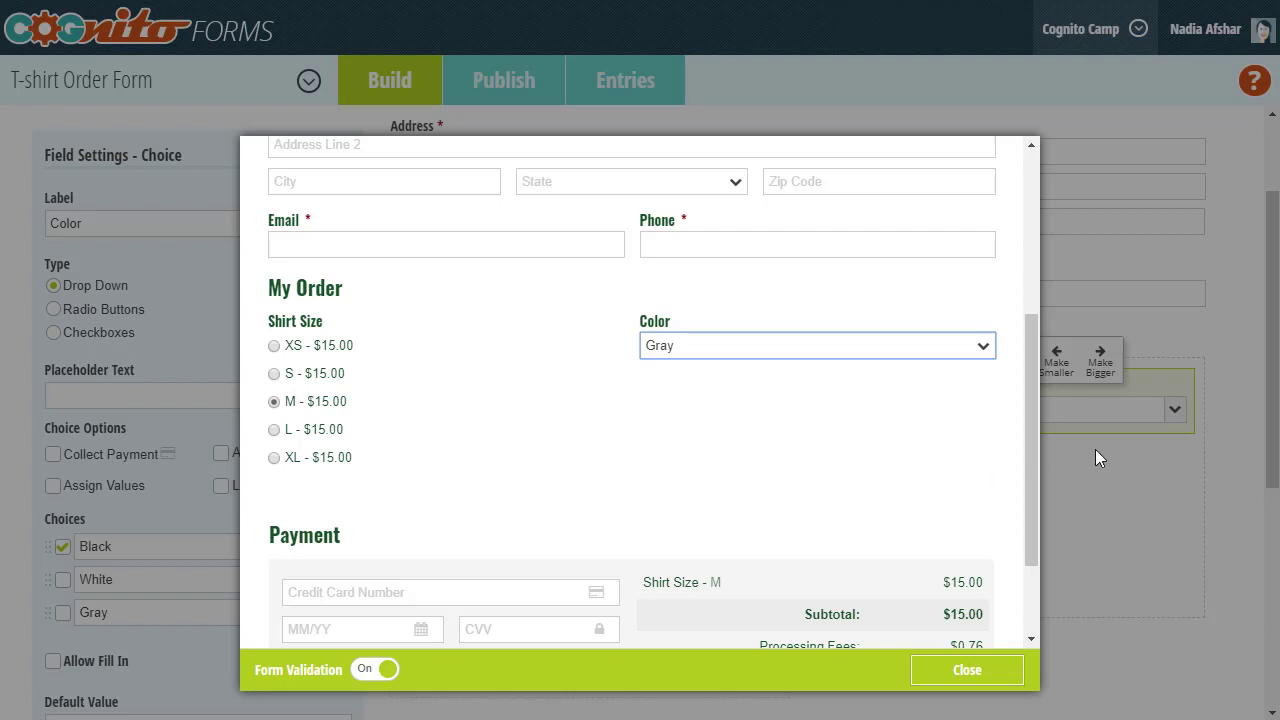
left_click(966, 669)
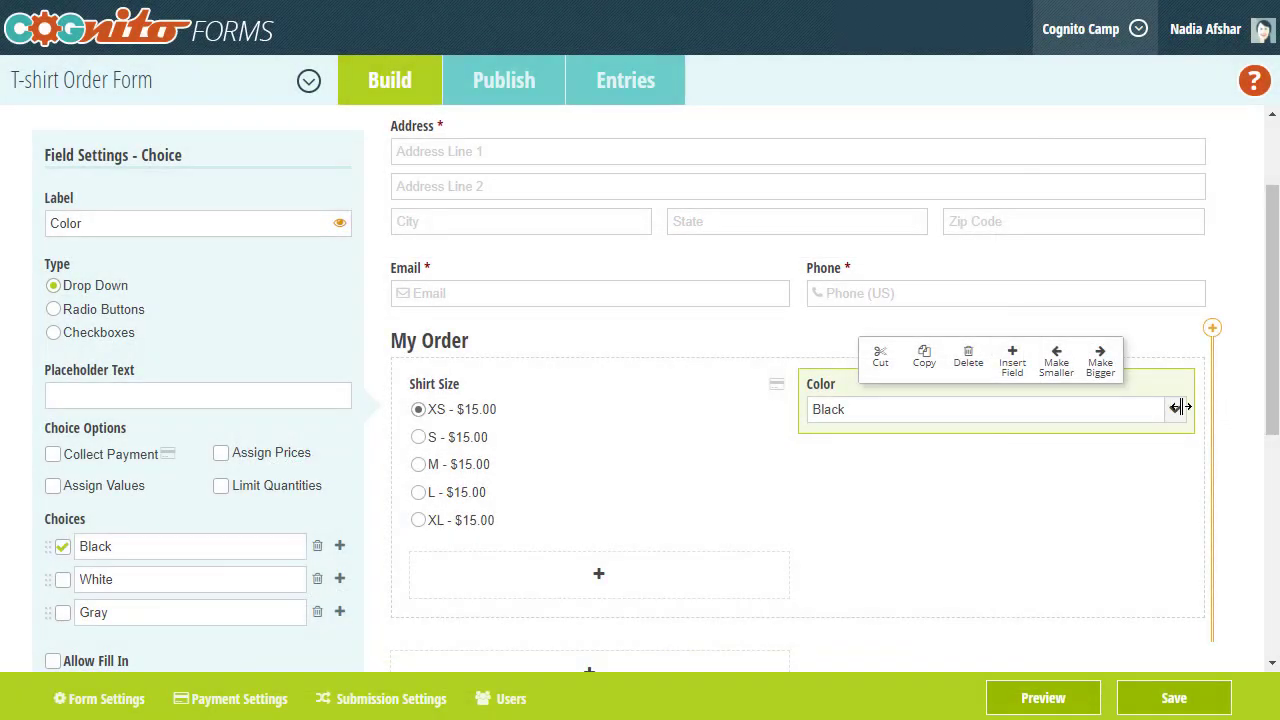
- Add a Quantity number field beside Color, styled as a spinner with range maximum 5
left_click(1012, 360)
type("Qu")
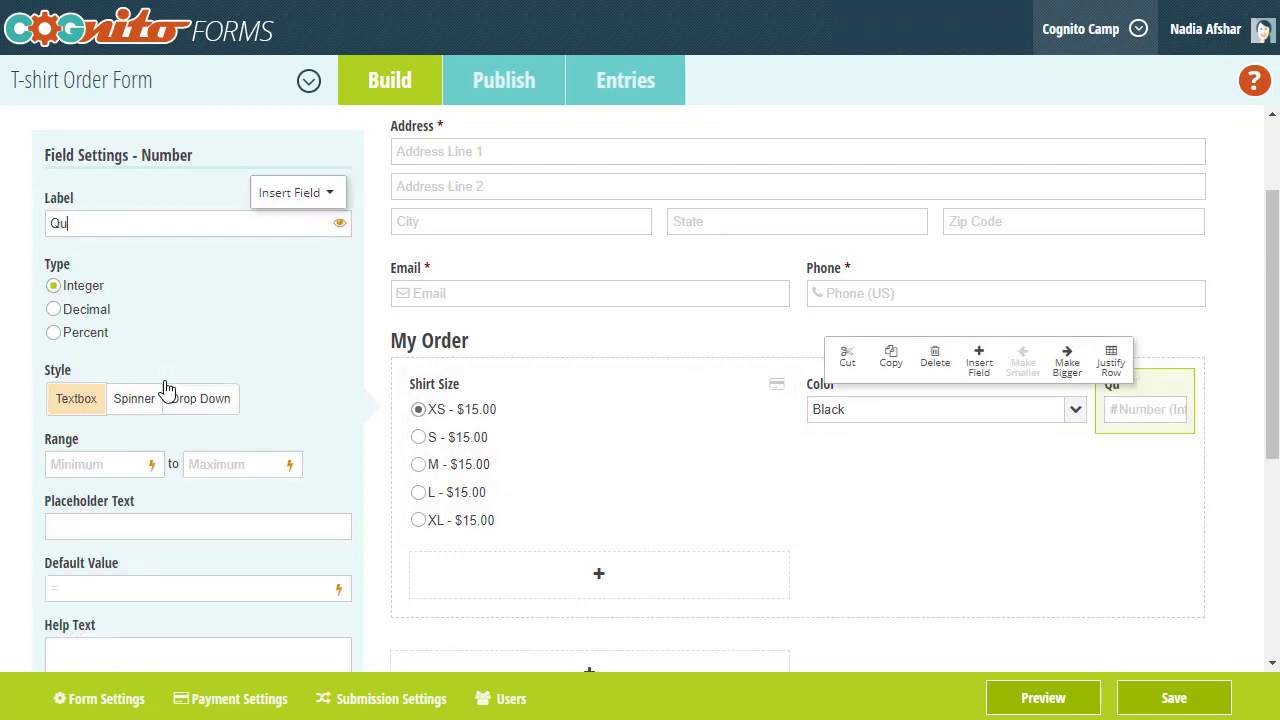
type("antity")
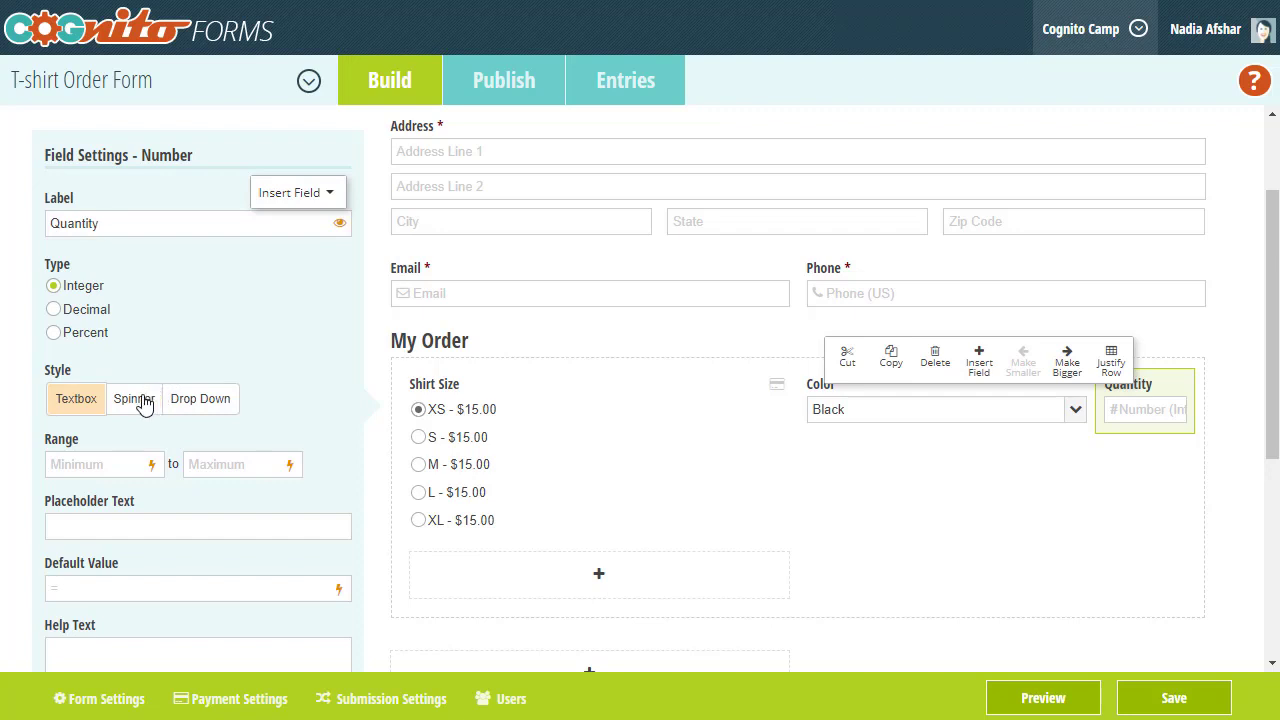
left_click(132, 398)
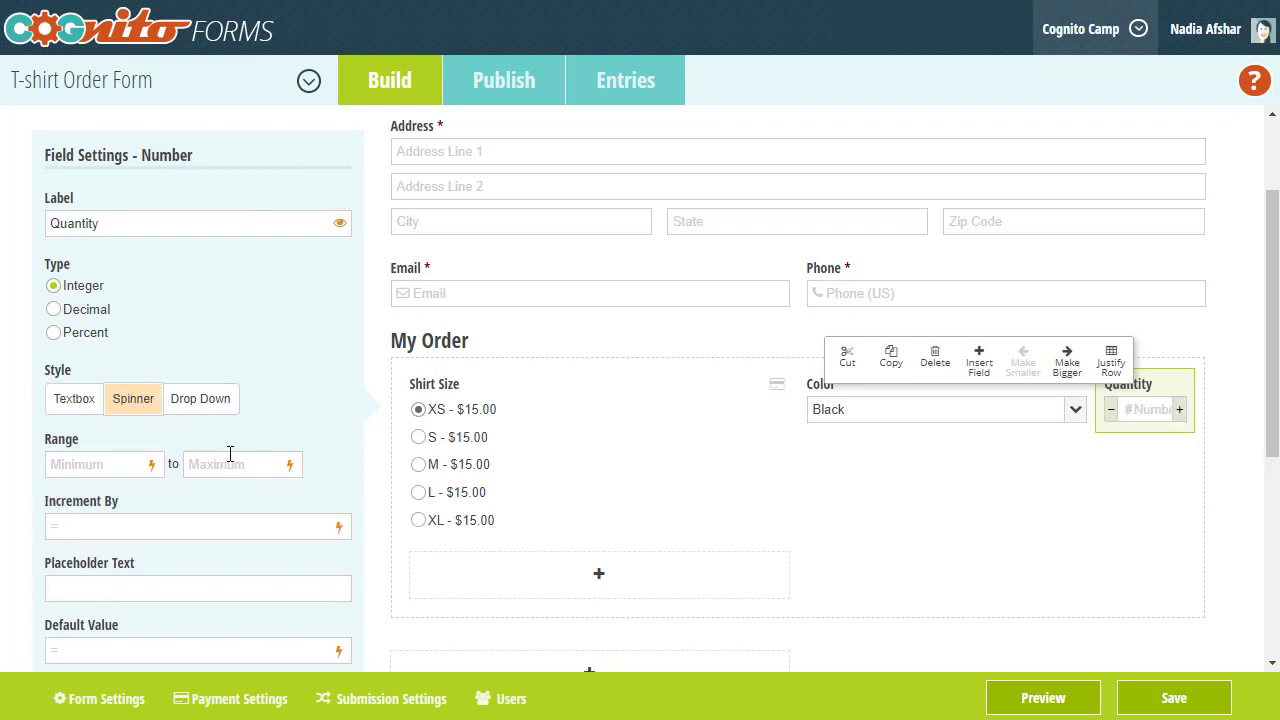
type("5")
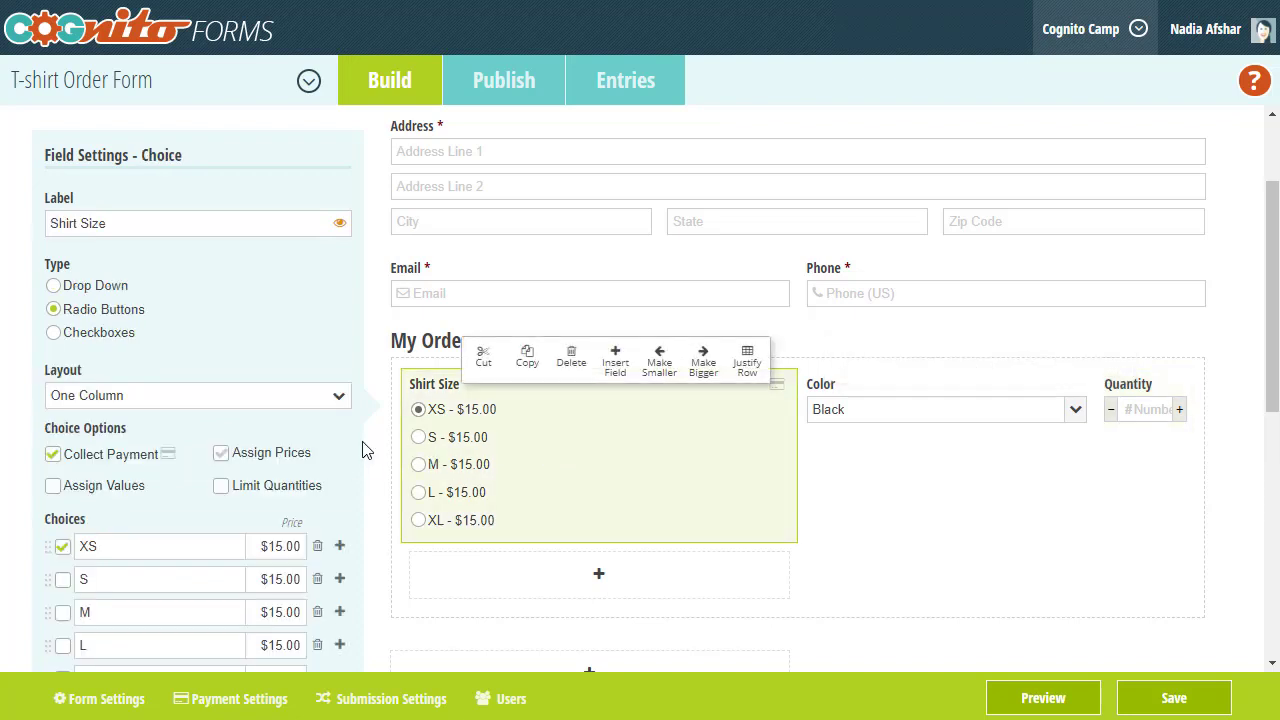
- Enable Specify Quantity on Shirt Size and link it to the Quantity field
scroll("down", 3)
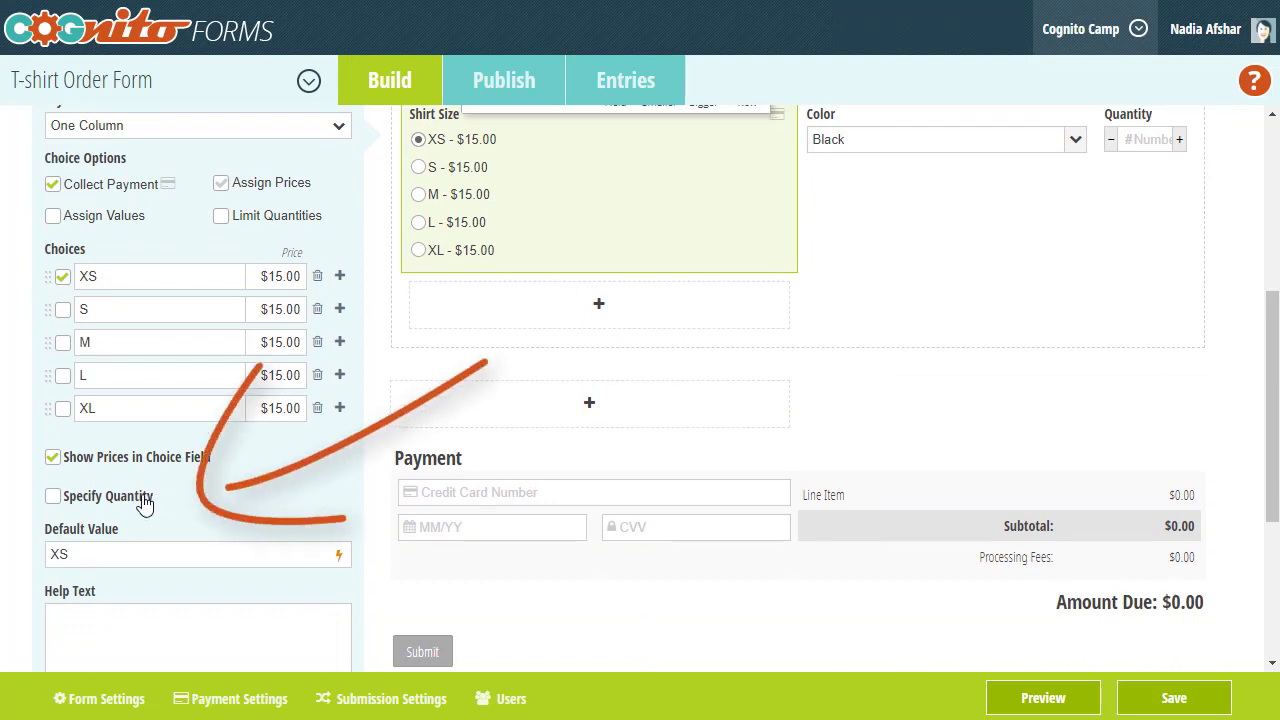
left_click(52, 496)
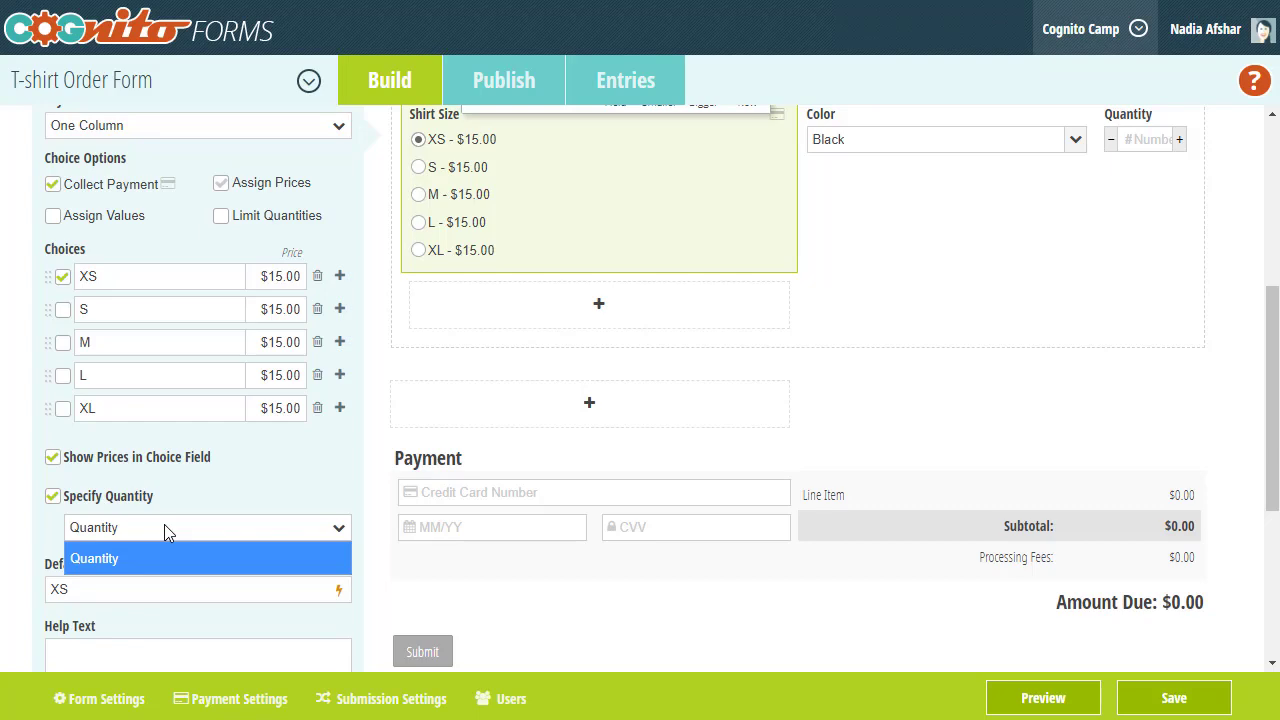
left_click(94, 558)
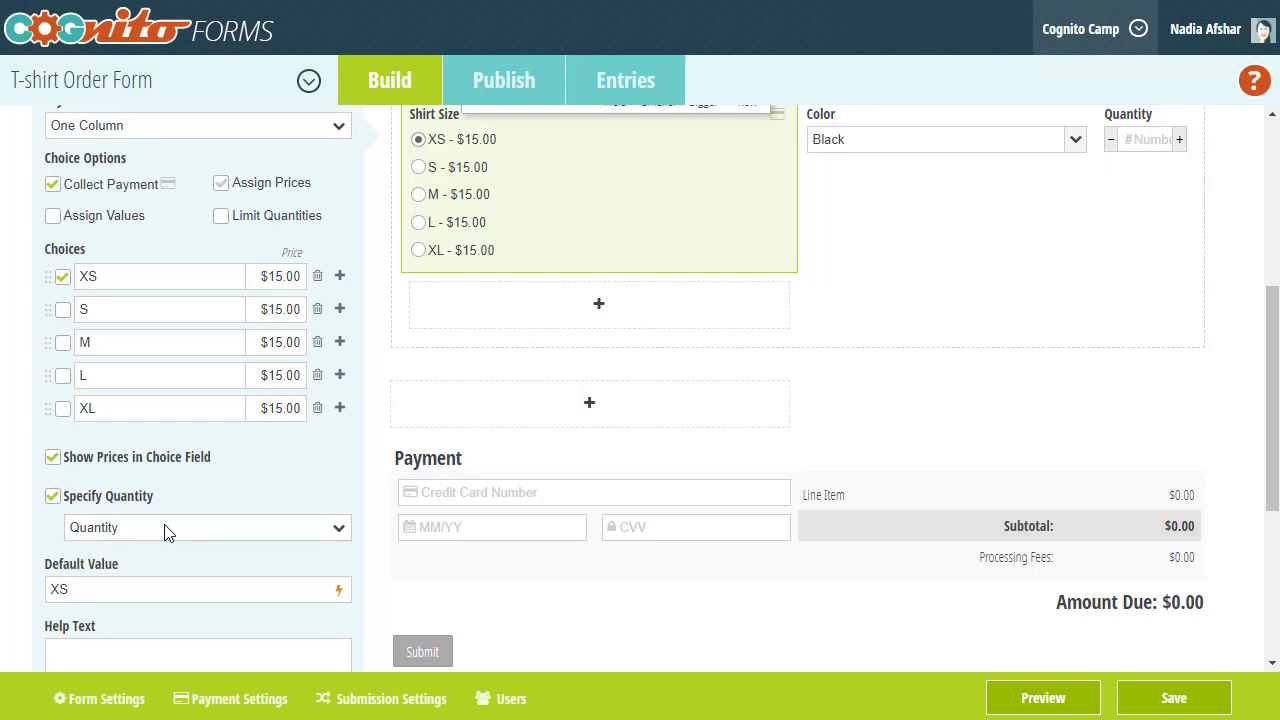
mouse_move(1043, 697)
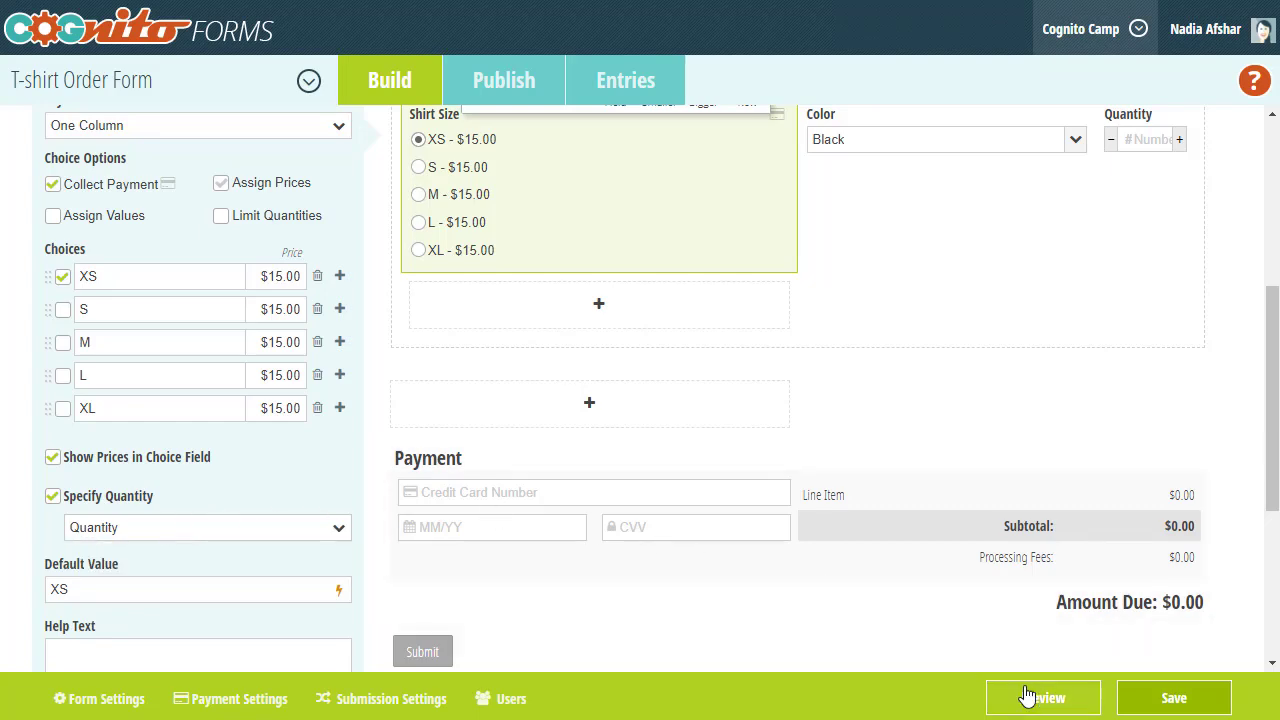
- Preview the form and raise Quantity to 5, bringing Amount Due to $77.55
left_click(1043, 697)
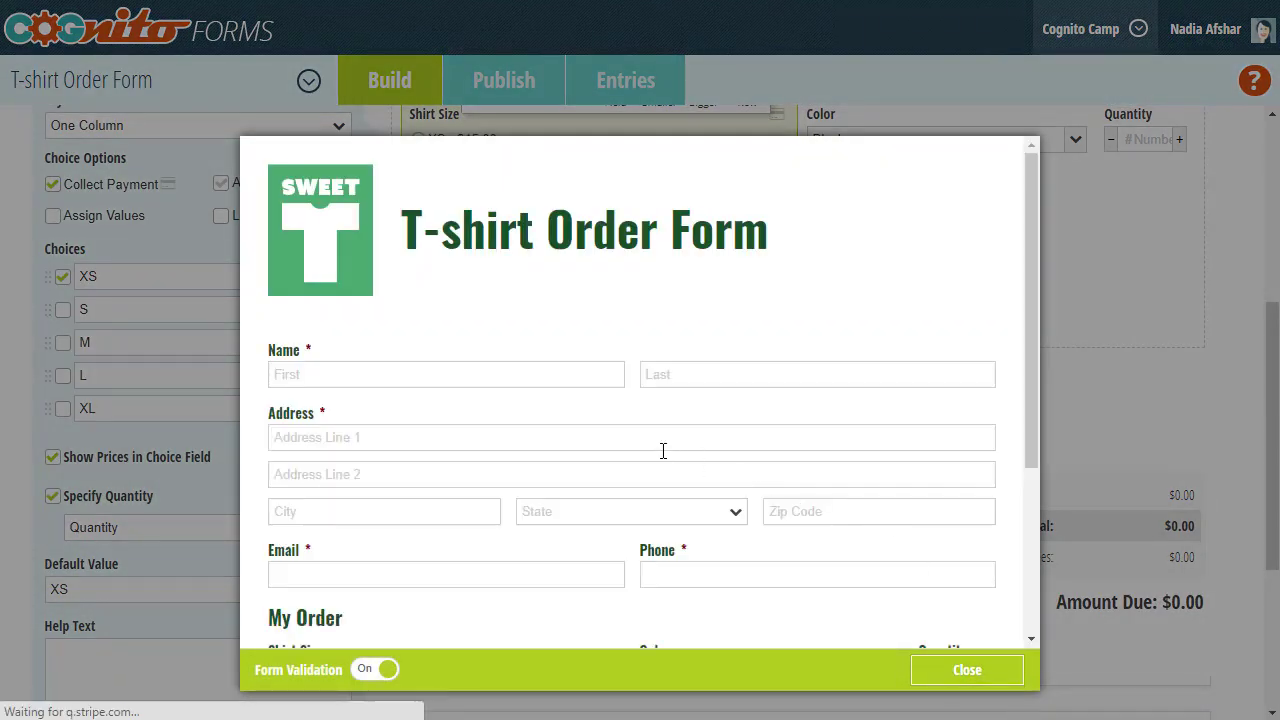
scroll("down", 3)
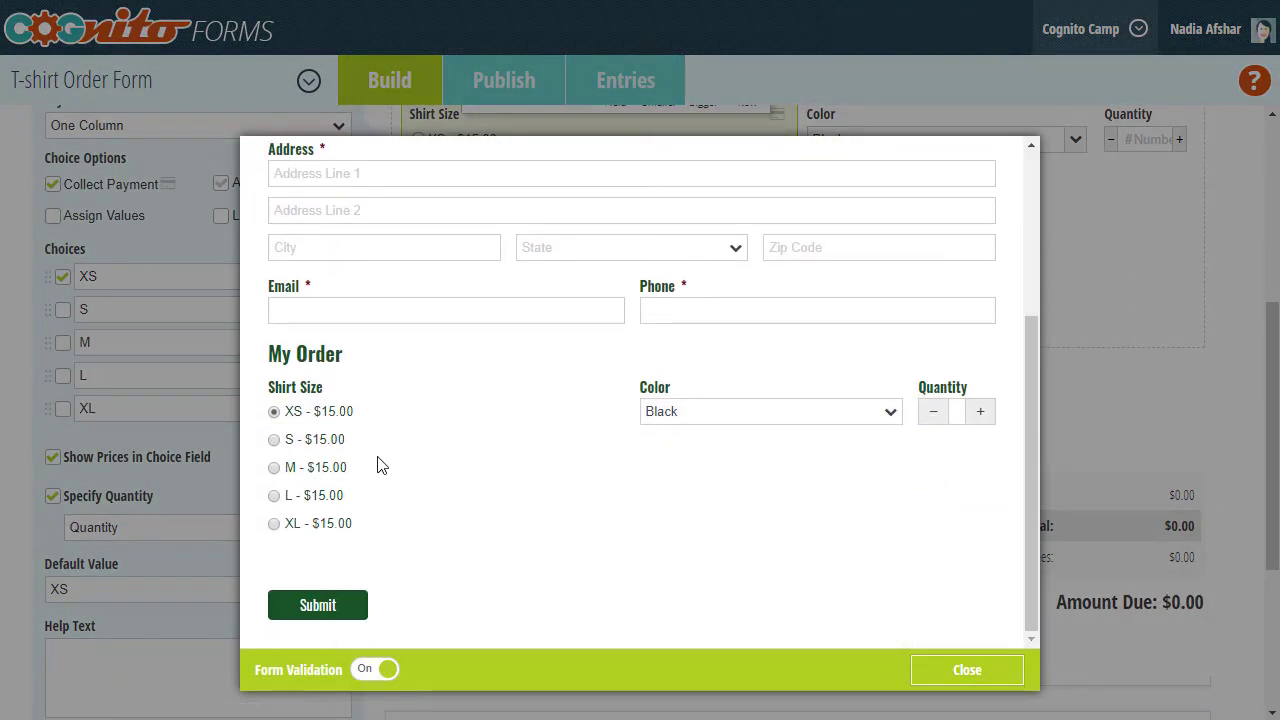
mouse_move(1000, 420)
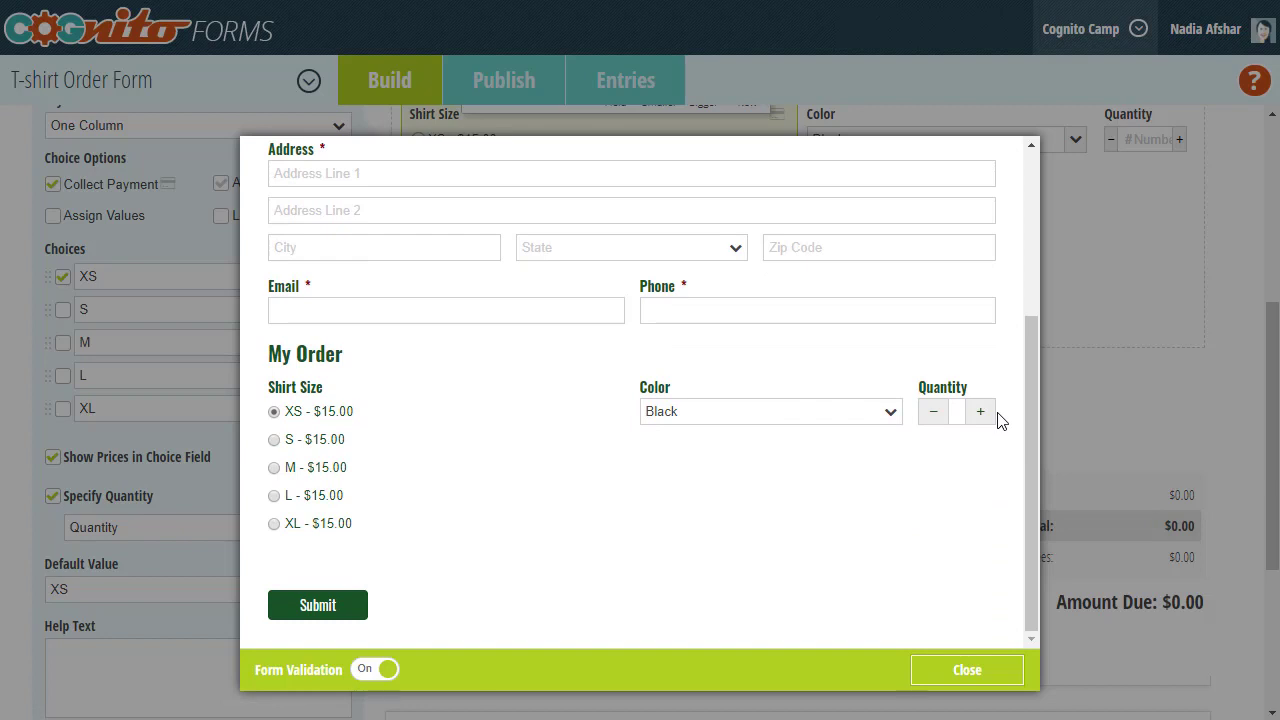
left_click(980, 411)
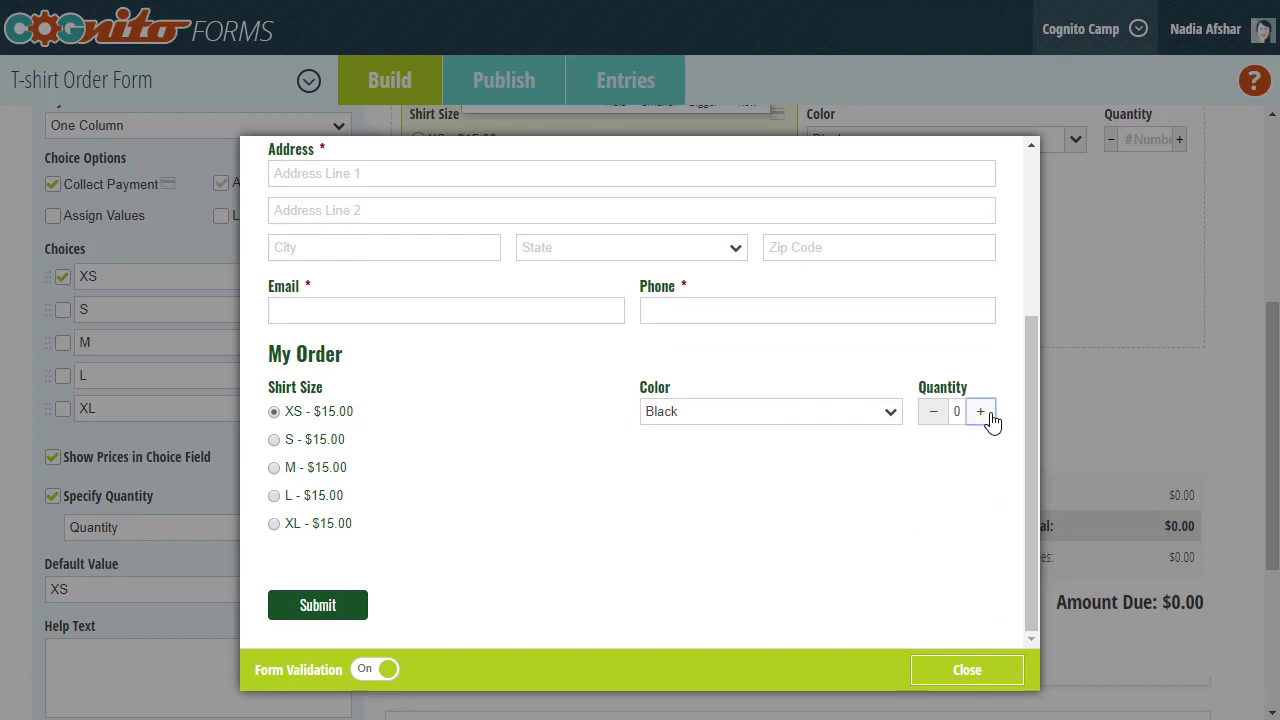
left_click(980, 411)
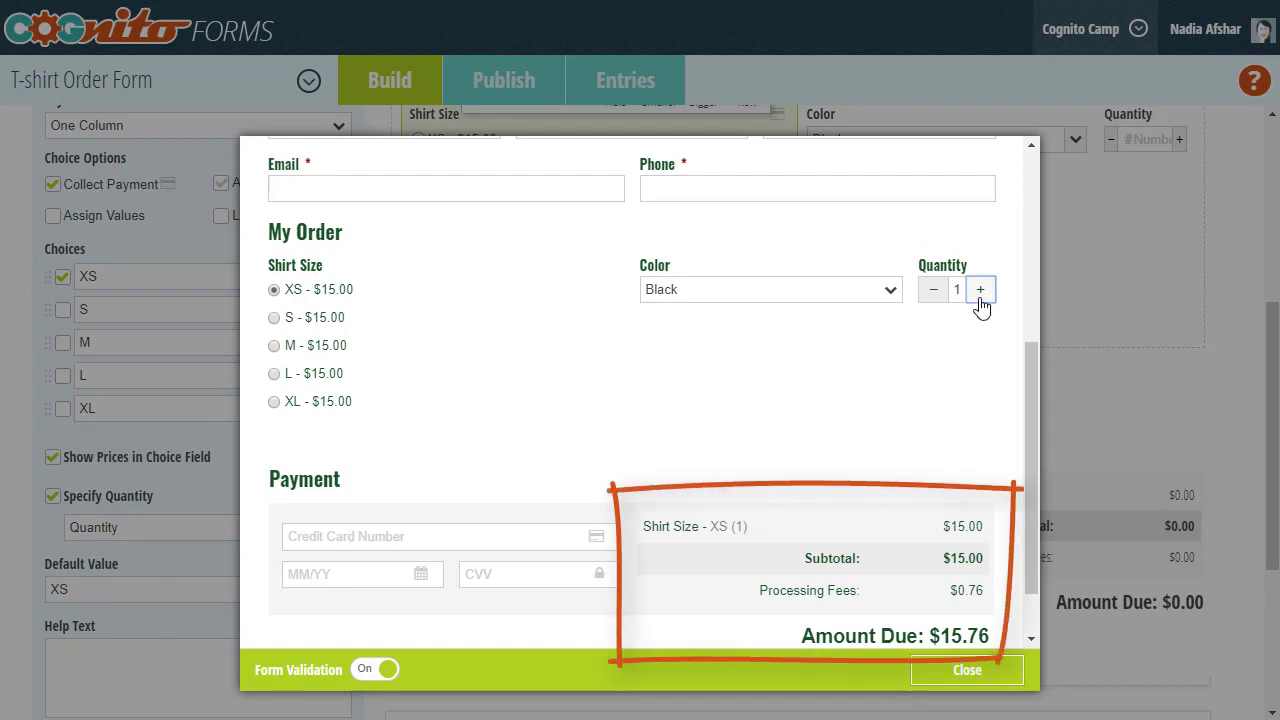
left_click(980, 289)
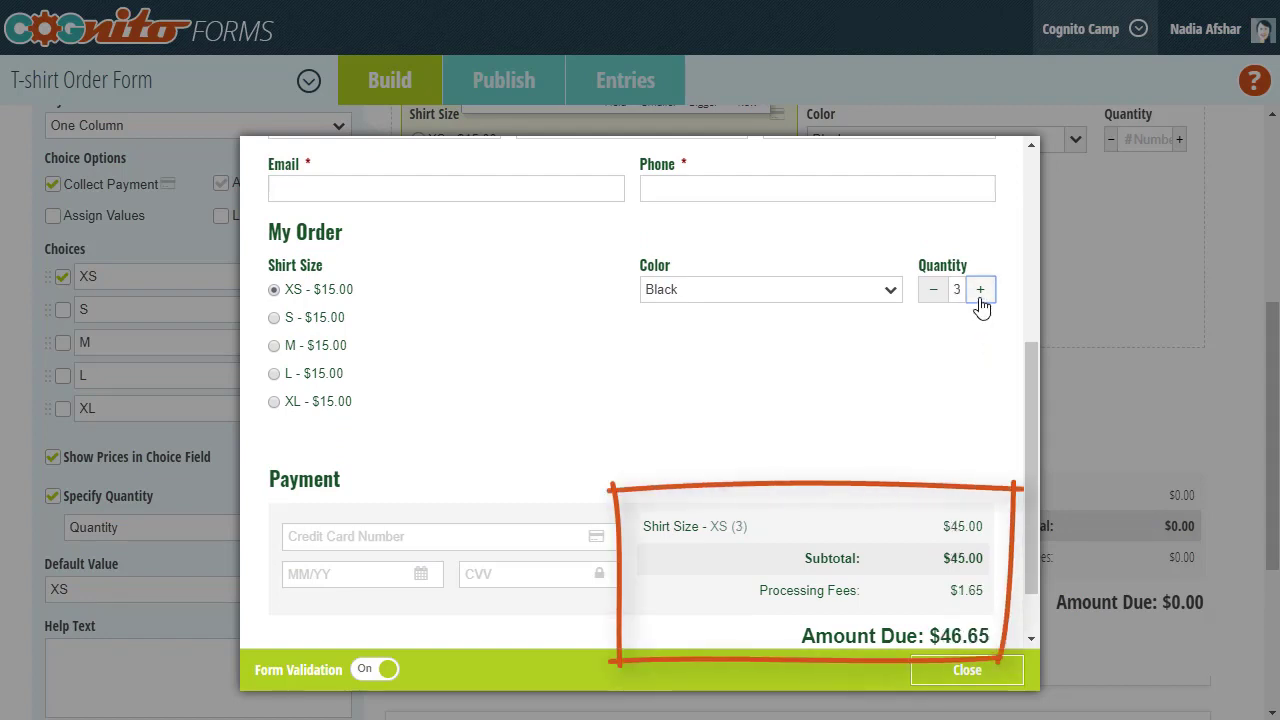
left_click(980, 289)
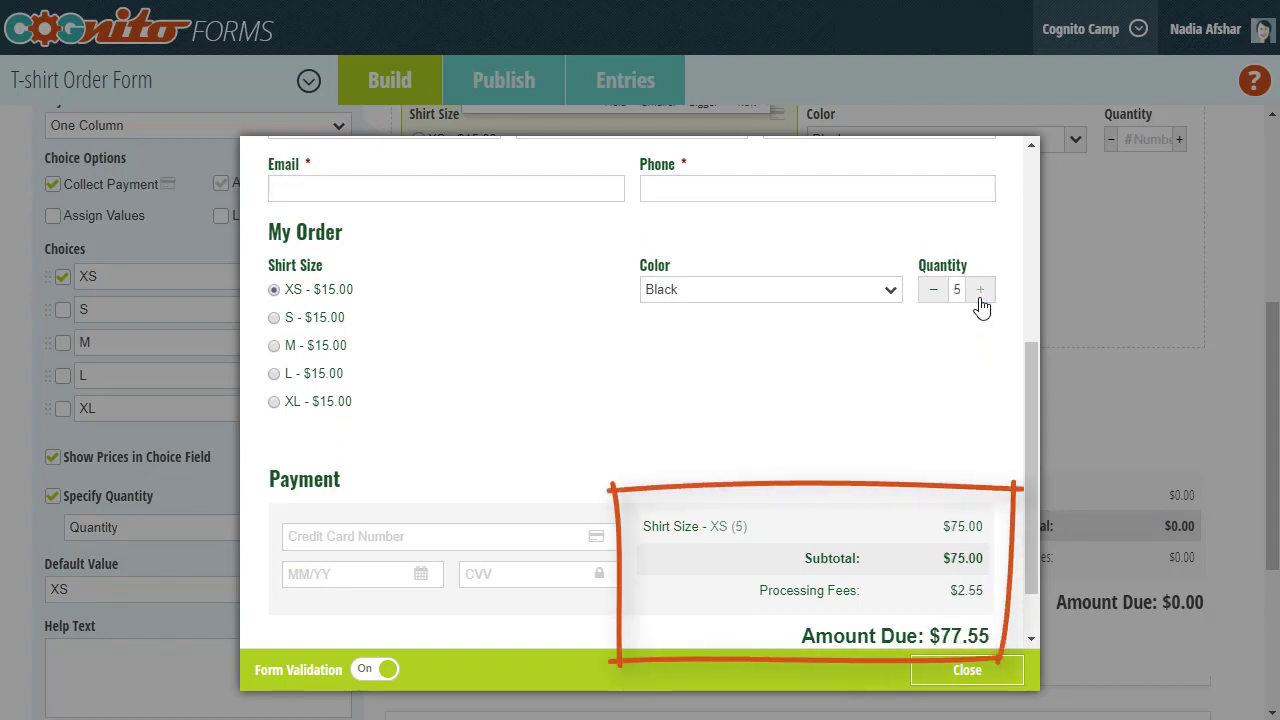
mouse_move(1104, 379)
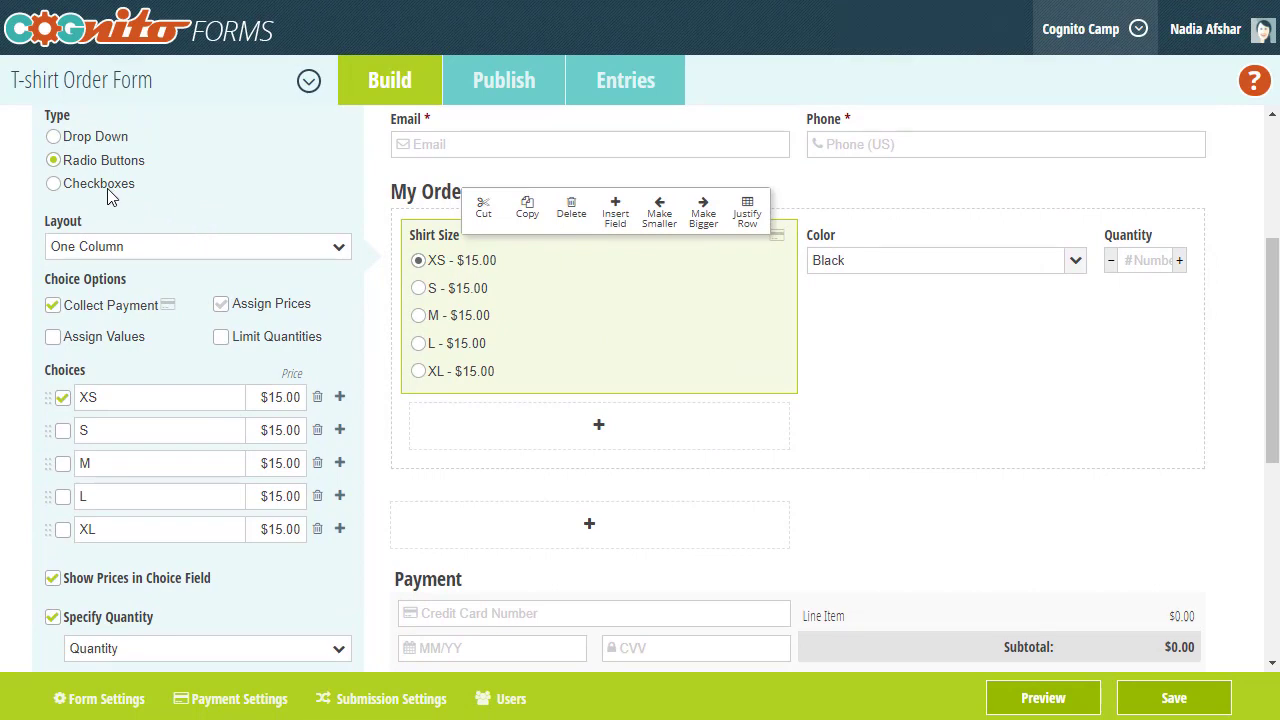
- Change the Shirt Size field type to Checkboxes so several sizes can be chosen
left_click(53, 183)
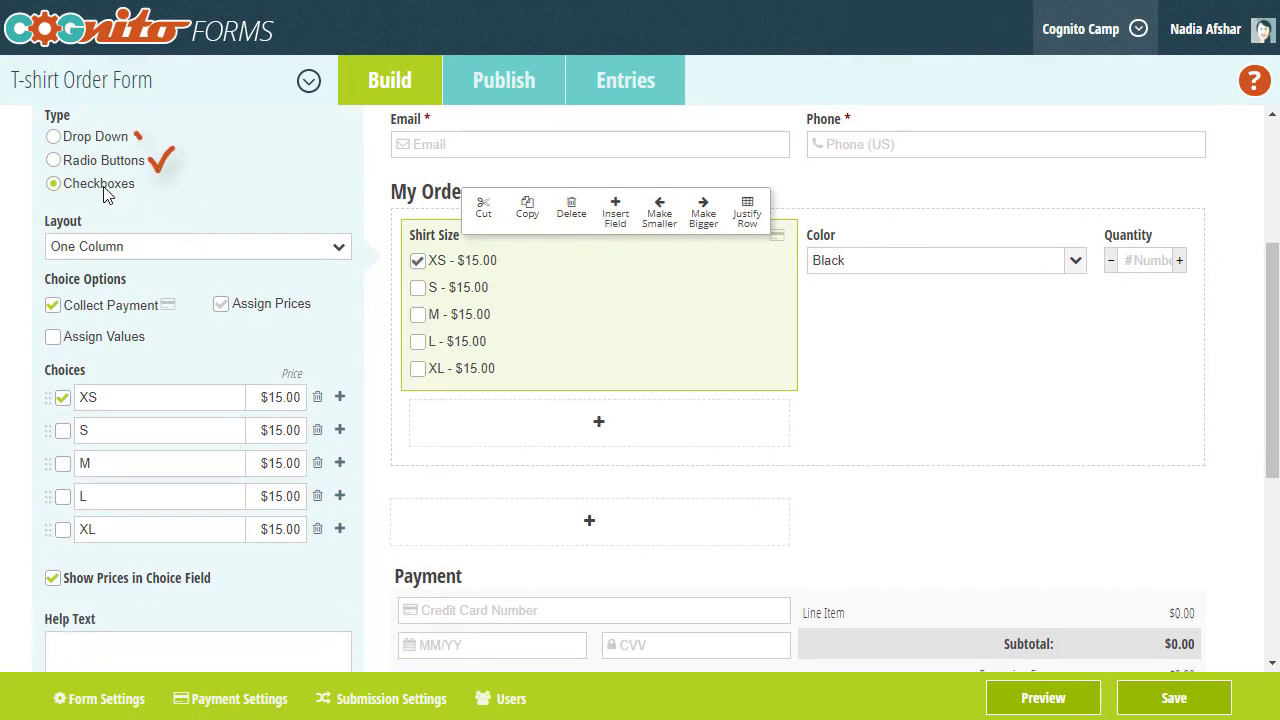